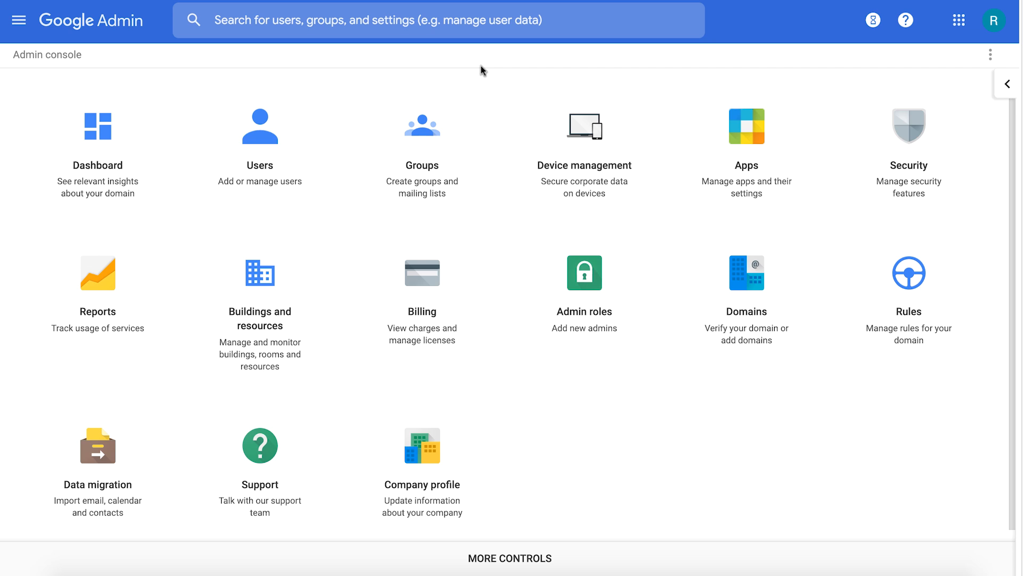
{"action": "mouse_move", "coordinate": [430, 75]}
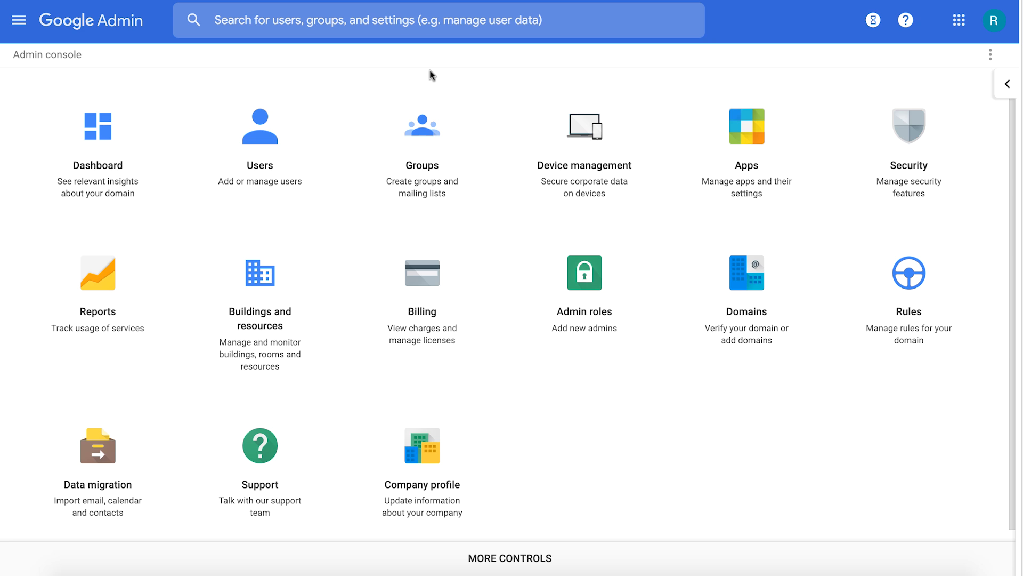
{"action": "mouse_move", "coordinate": [746, 127]}
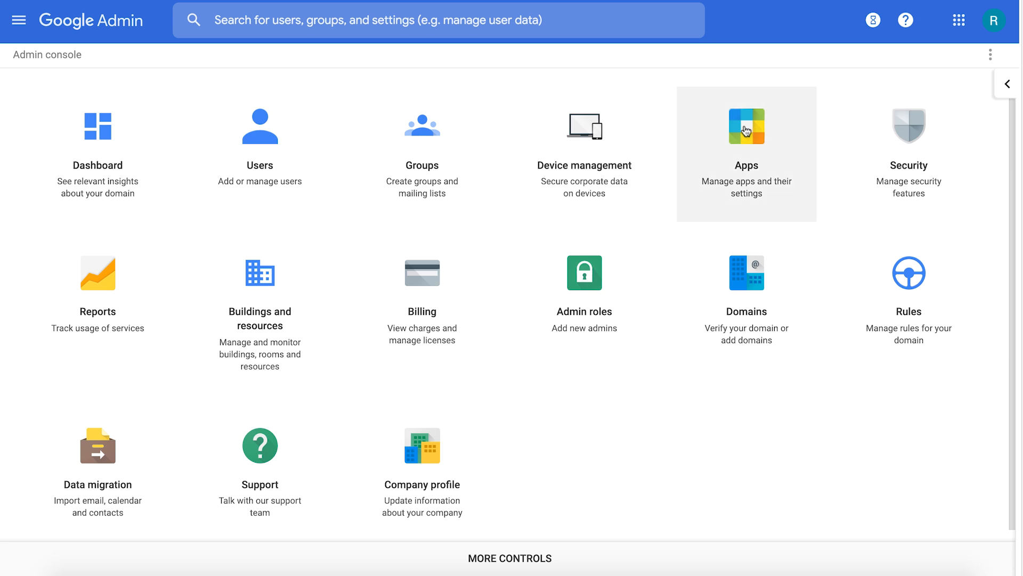
- Go to Apps in the Admin console and open the LDAP clients list
{"action": "left_click", "coordinate": [746, 126]}
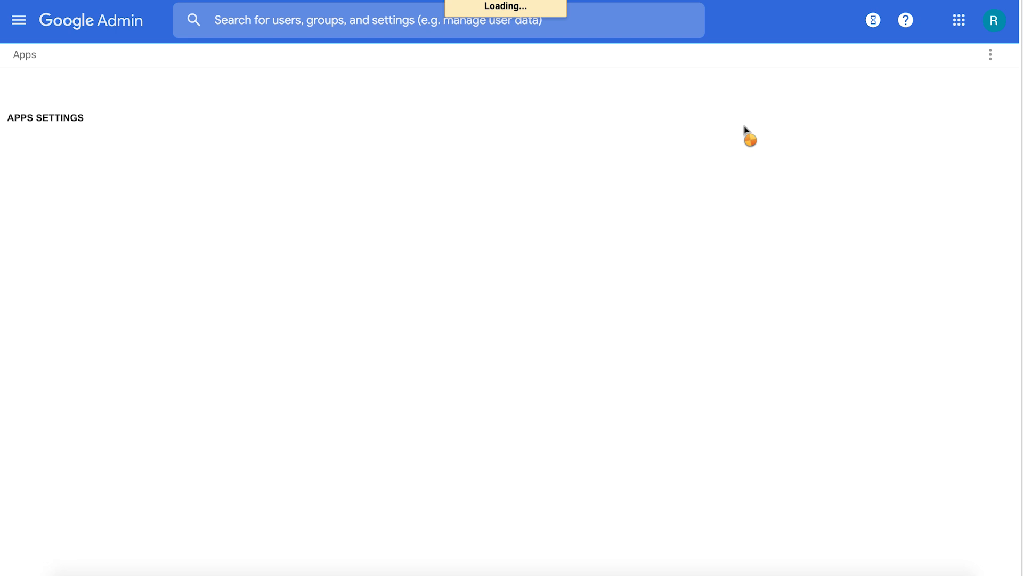
{"action": "mouse_move", "coordinate": [746, 130]}
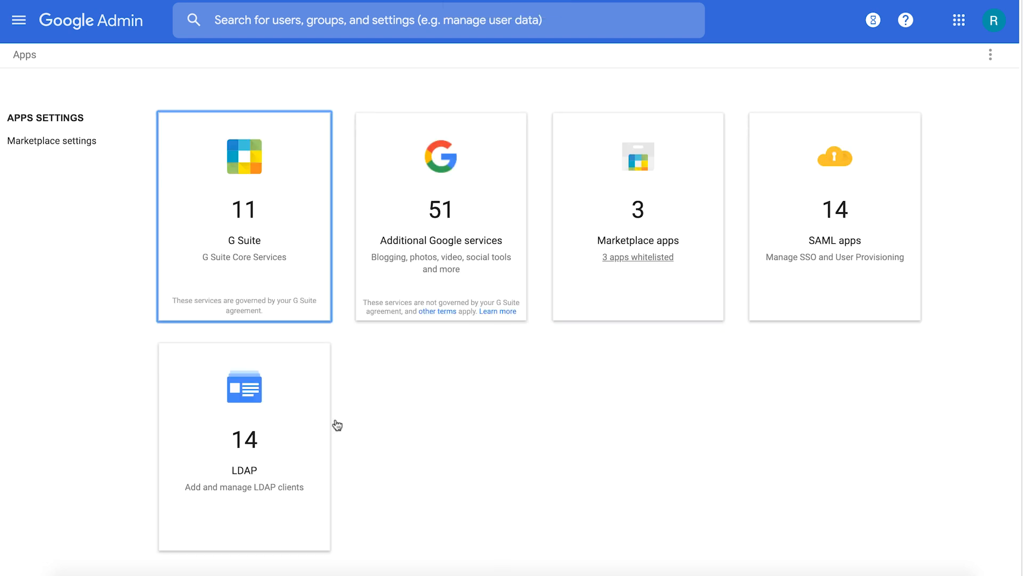
{"action": "left_click", "coordinate": [244, 445]}
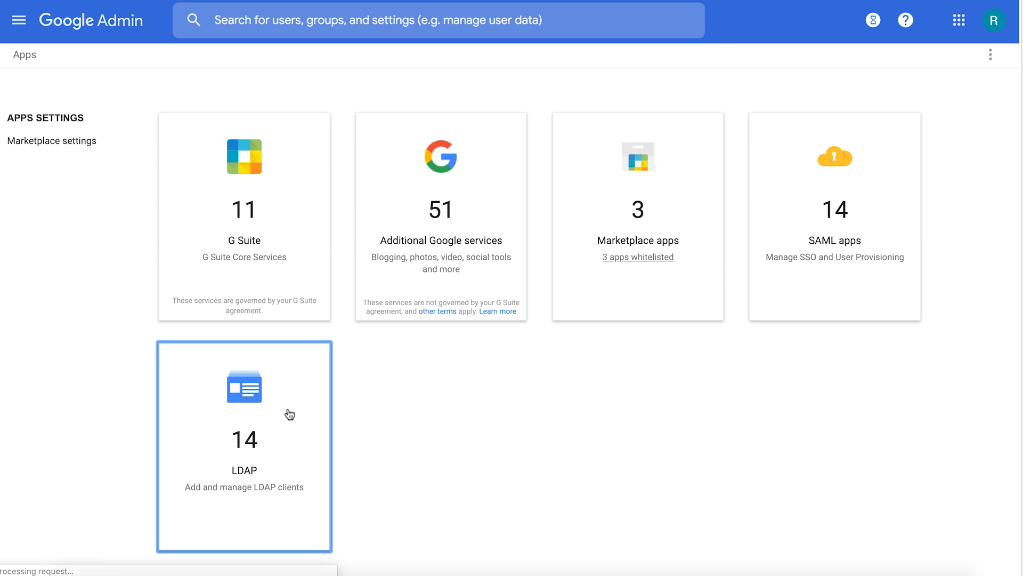
{"action": "left_click", "coordinate": [244, 445]}
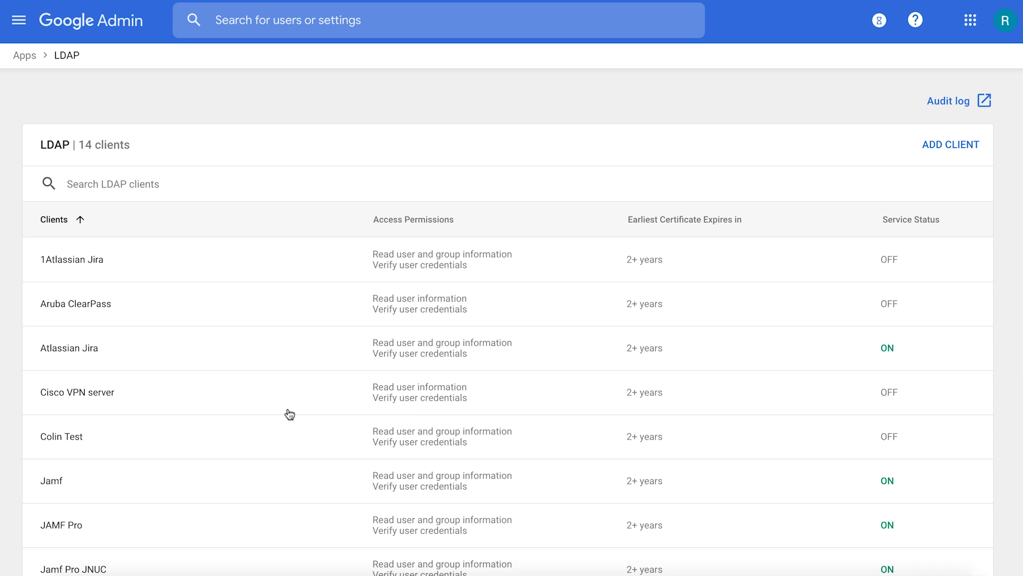
- Add a new LDAP client named 'PaperCut' with description 'Papercut' and continue
{"action": "left_click", "coordinate": [413, 220]}
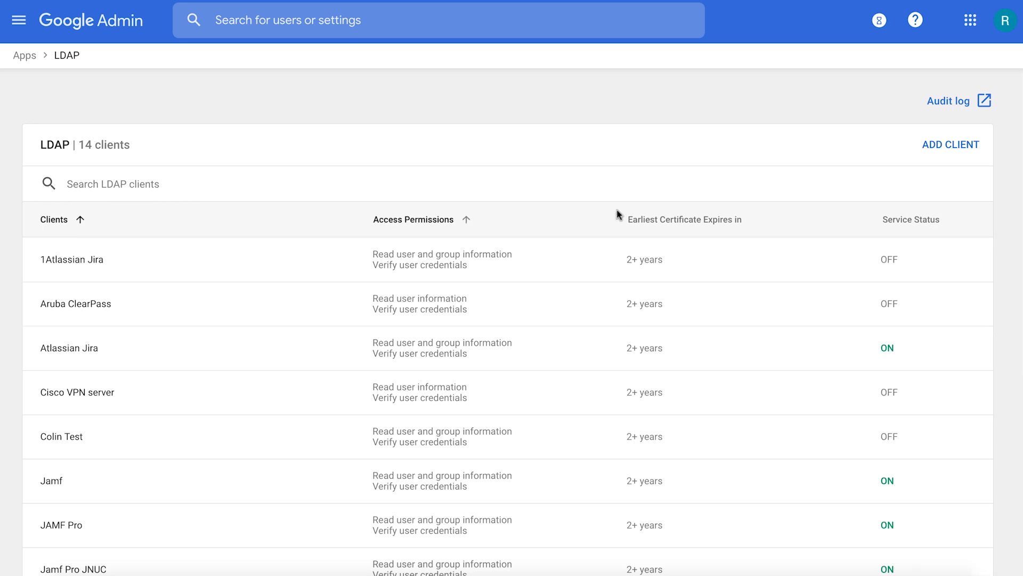
{"action": "mouse_move", "coordinate": [931, 156]}
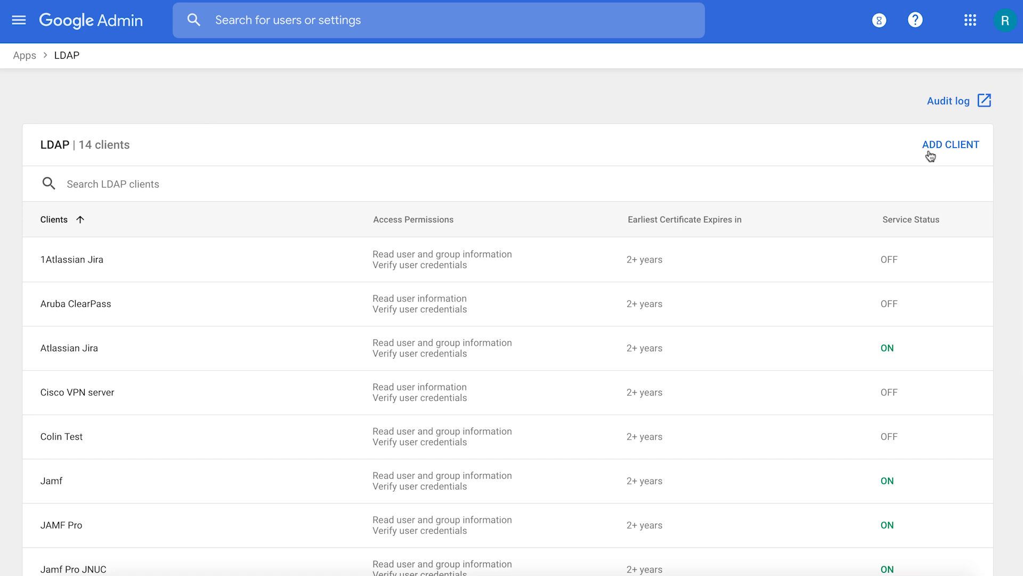
{"action": "mouse_move", "coordinate": [950, 151]}
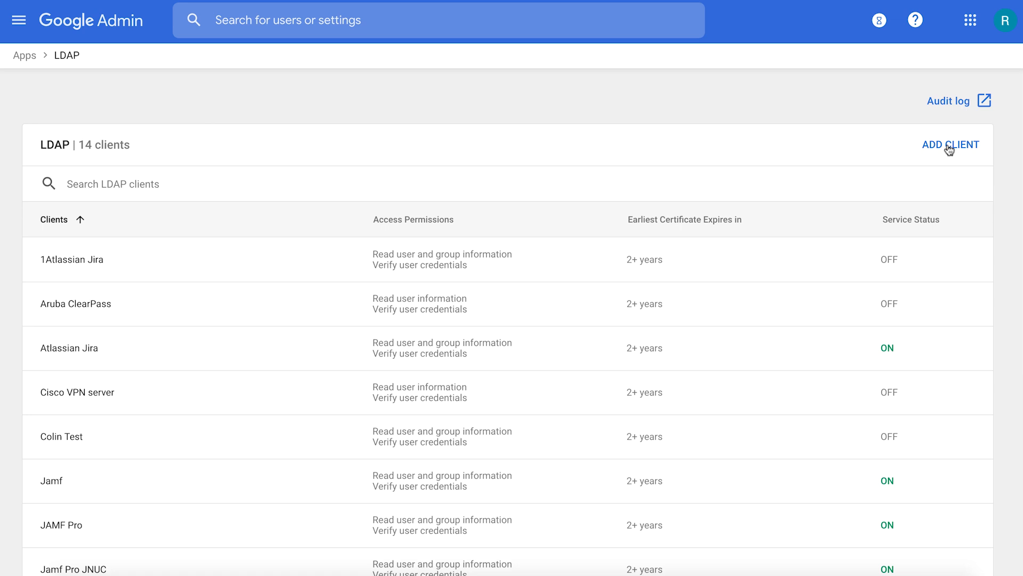
{"action": "left_click", "coordinate": [951, 144]}
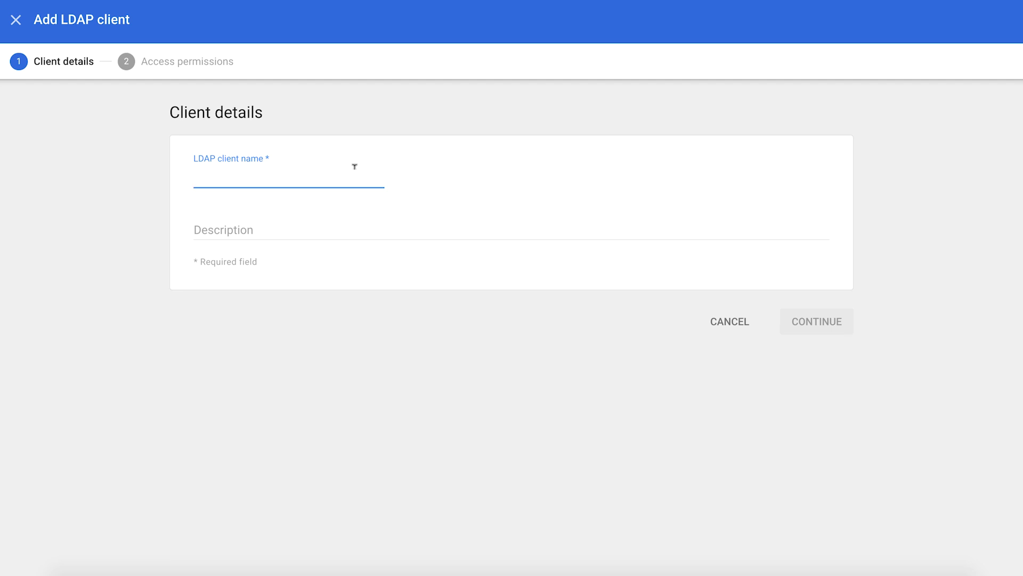
{"action": "type", "text": "PaperCut"}
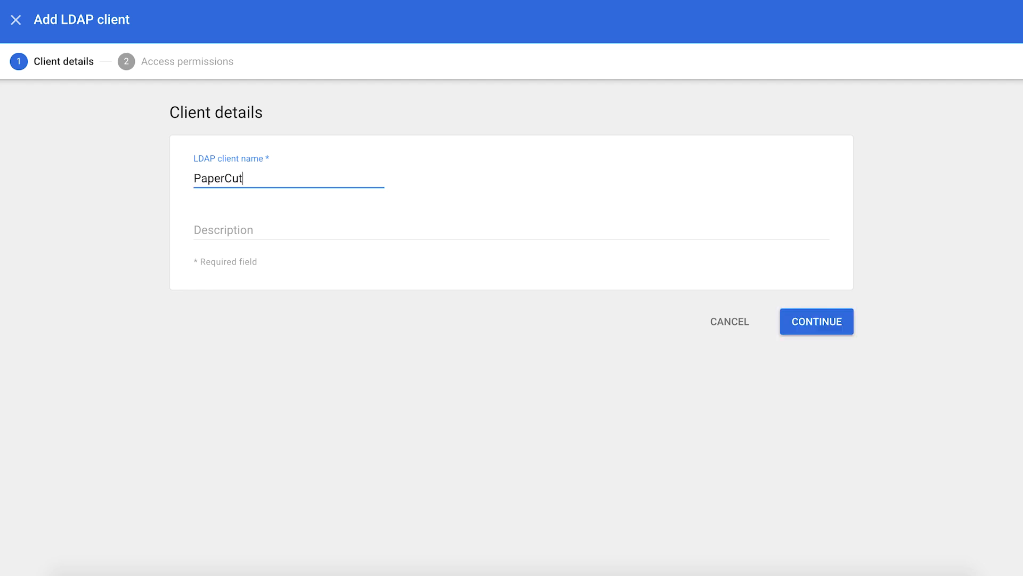
{"action": "mouse_move", "coordinate": [217, 259]}
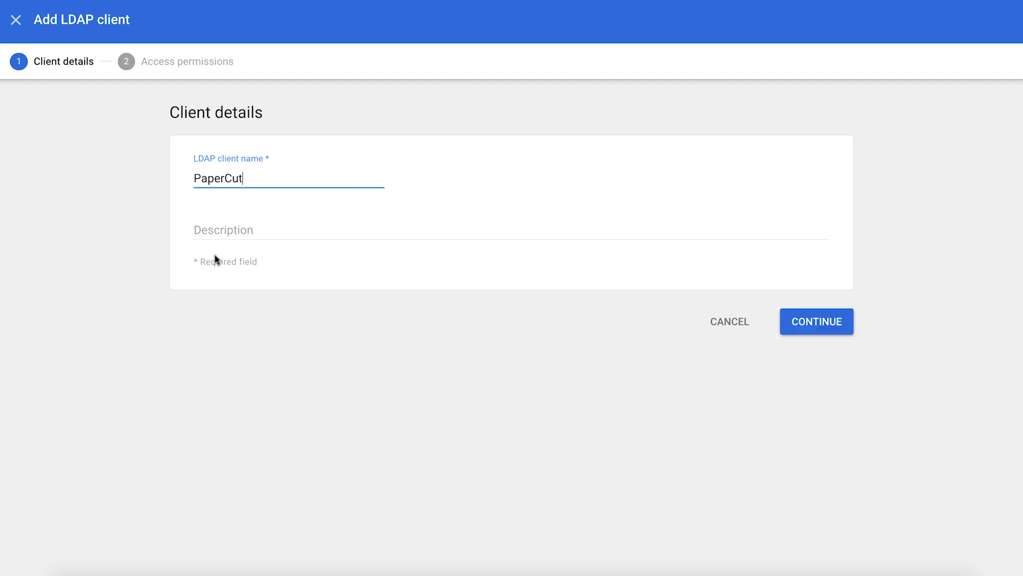
{"action": "type", "text": "Papercut"}
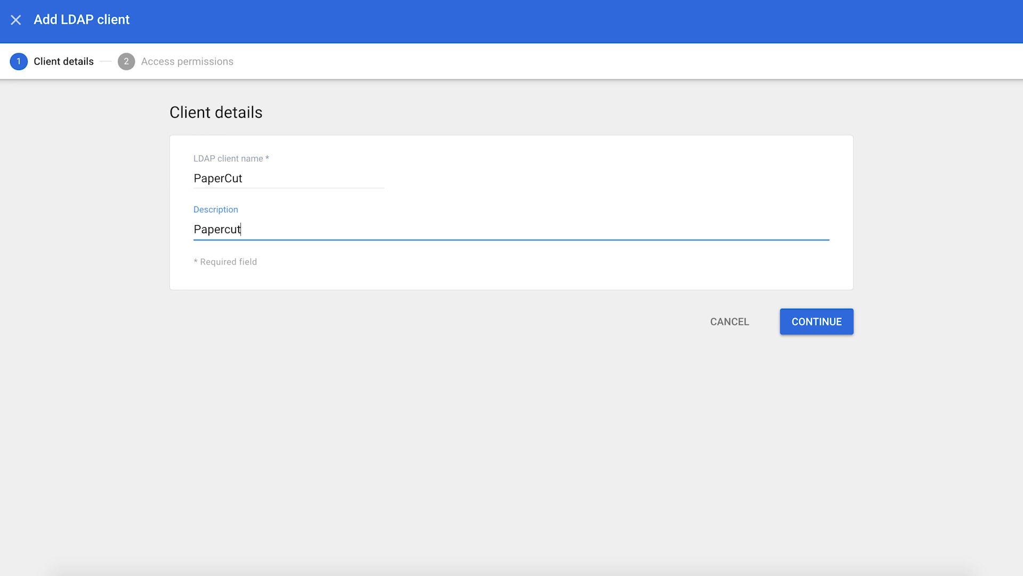
{"action": "left_click", "coordinate": [816, 321]}
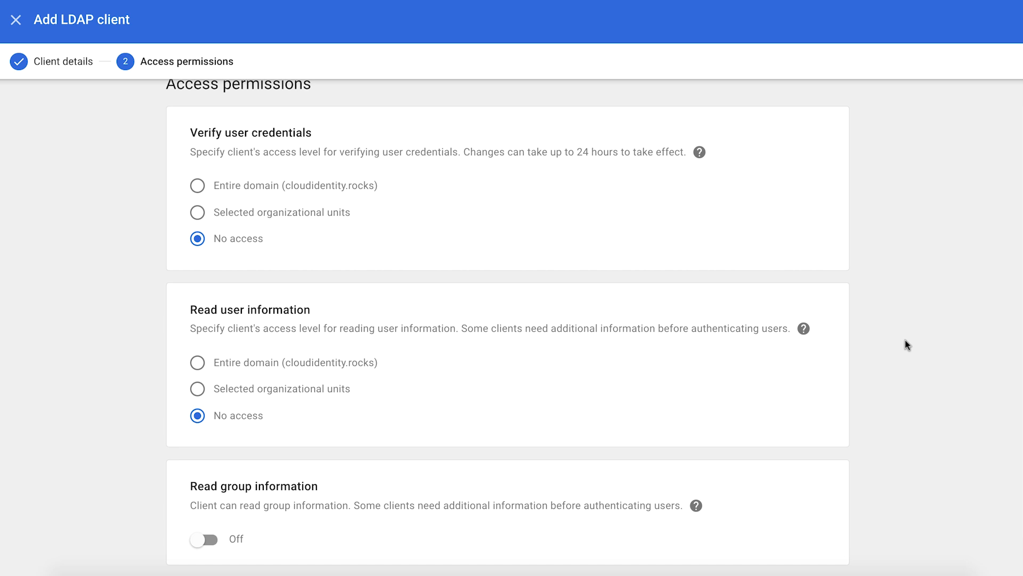
{"action": "mouse_move", "coordinate": [737, 260]}
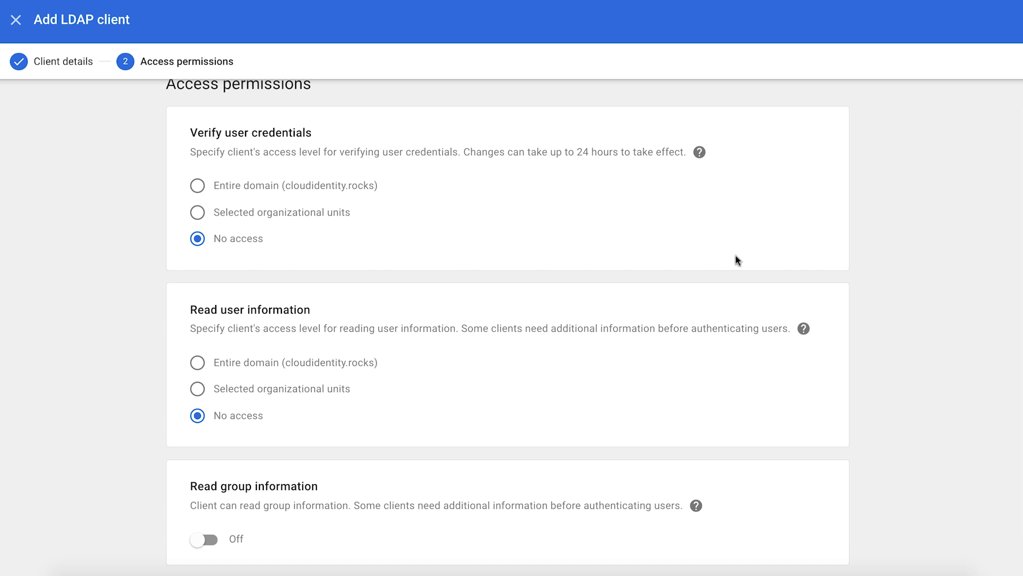
{"action": "mouse_move", "coordinate": [680, 231]}
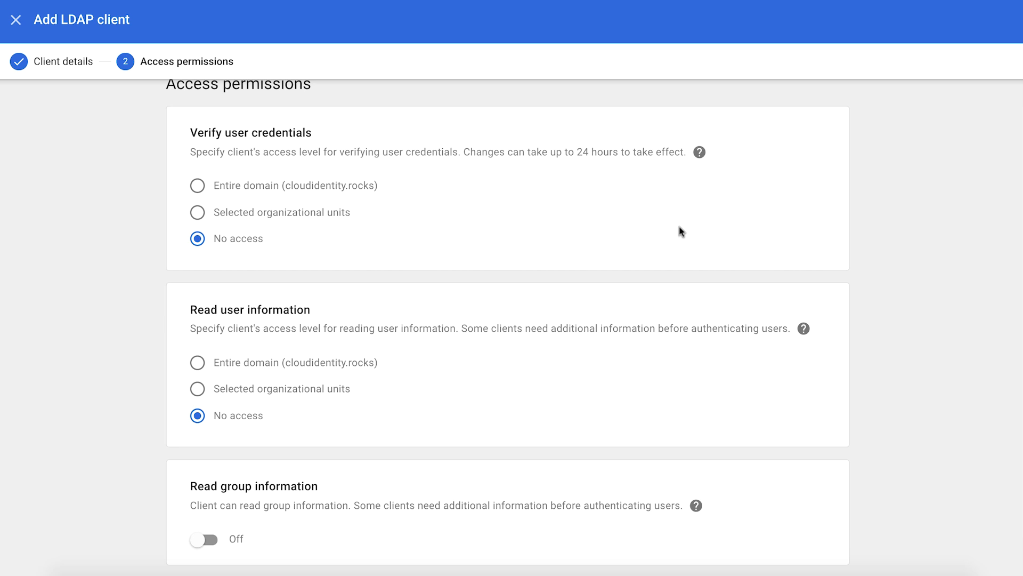
{"action": "mouse_move", "coordinate": [230, 222]}
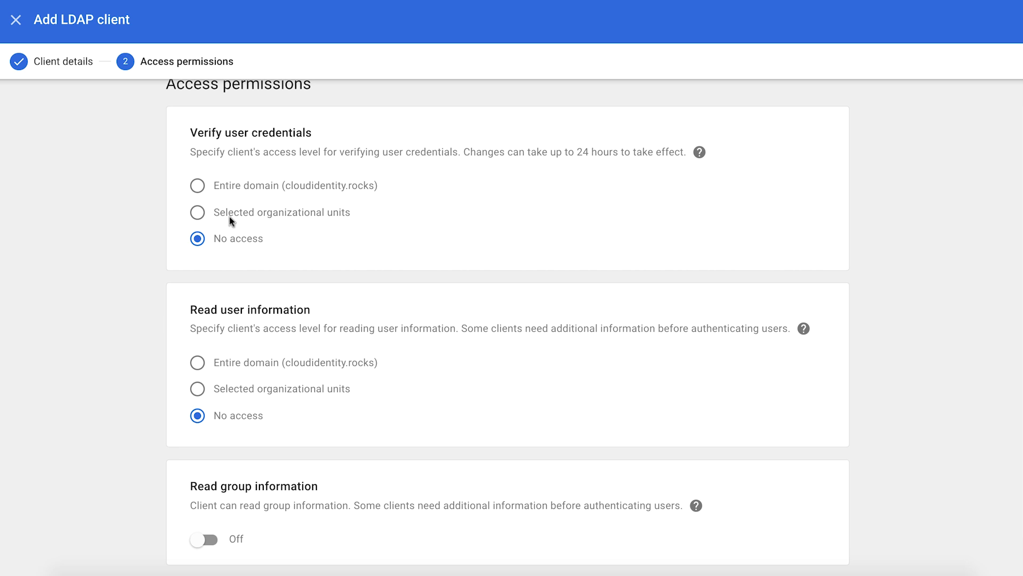
- Try selecting demo-ou and Engineering, cancel, then verify credentials for the entire domain
{"action": "left_click", "coordinate": [198, 212]}
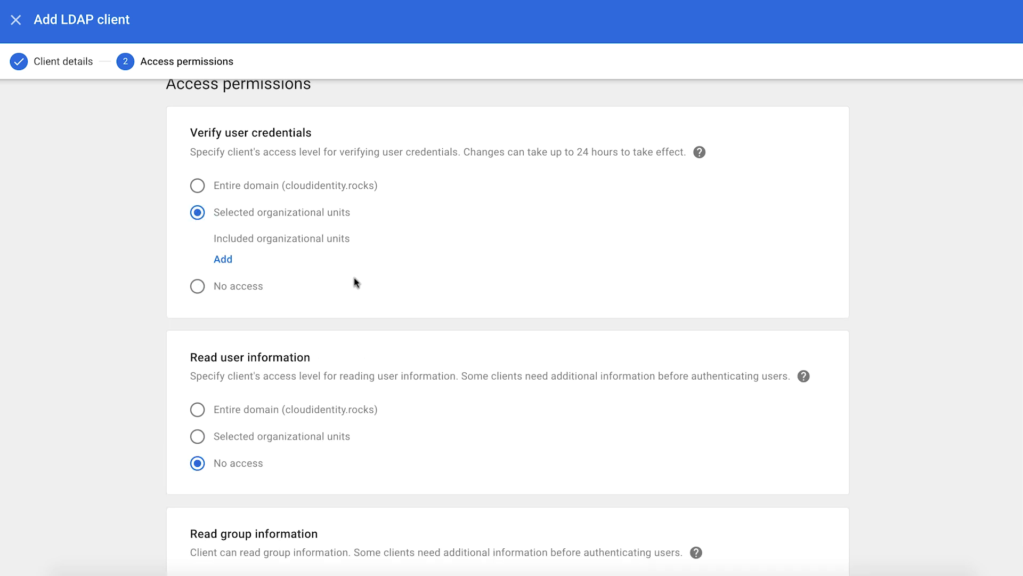
{"action": "left_click", "coordinate": [223, 259]}
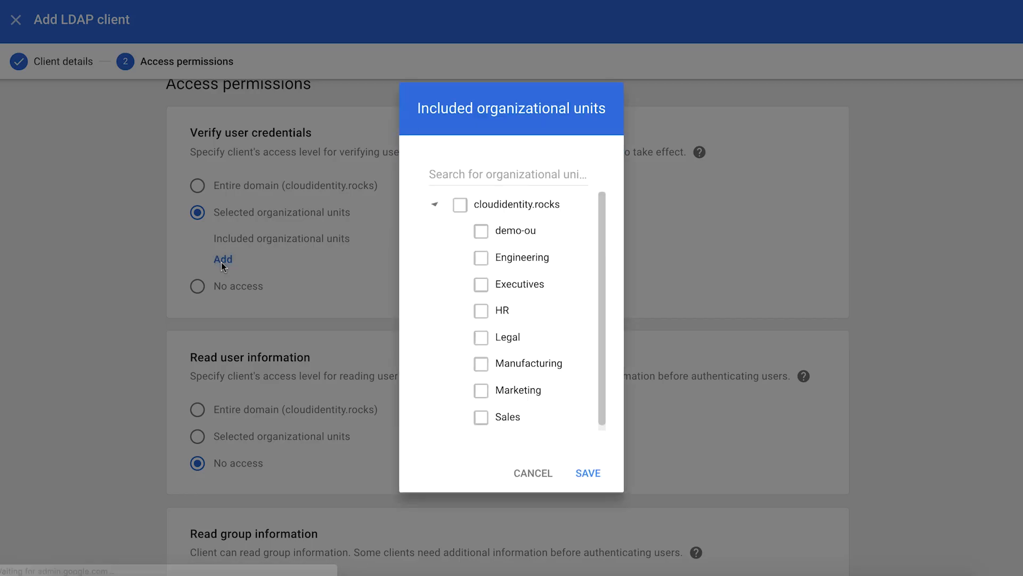
{"action": "left_click", "coordinate": [481, 230]}
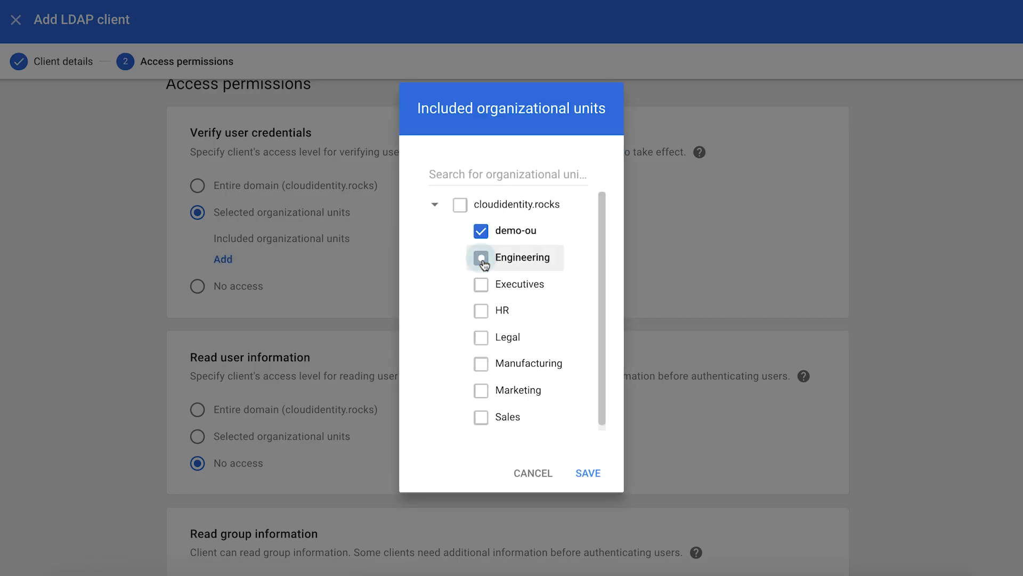
{"action": "left_click", "coordinate": [480, 256]}
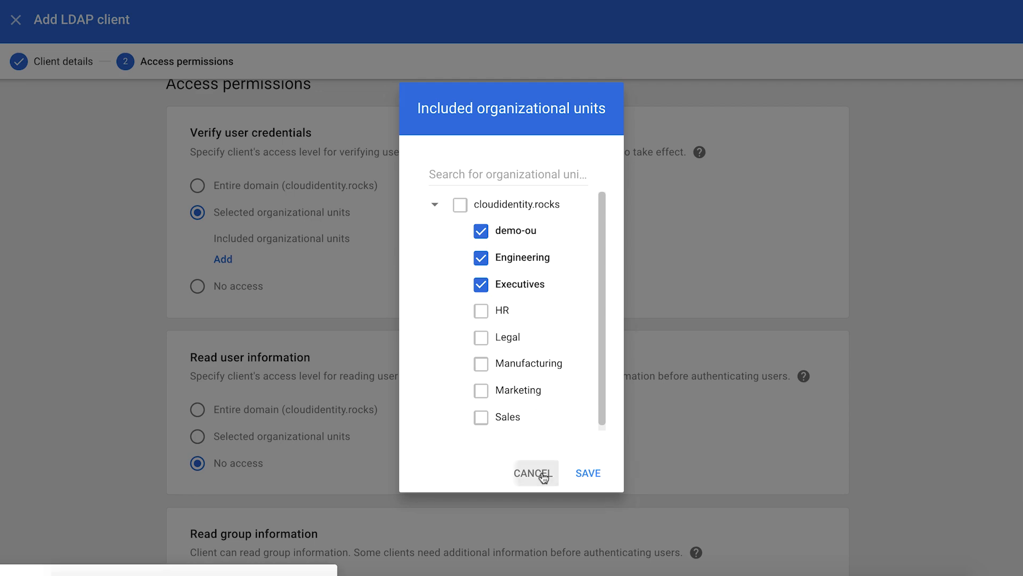
{"action": "left_click", "coordinate": [535, 473]}
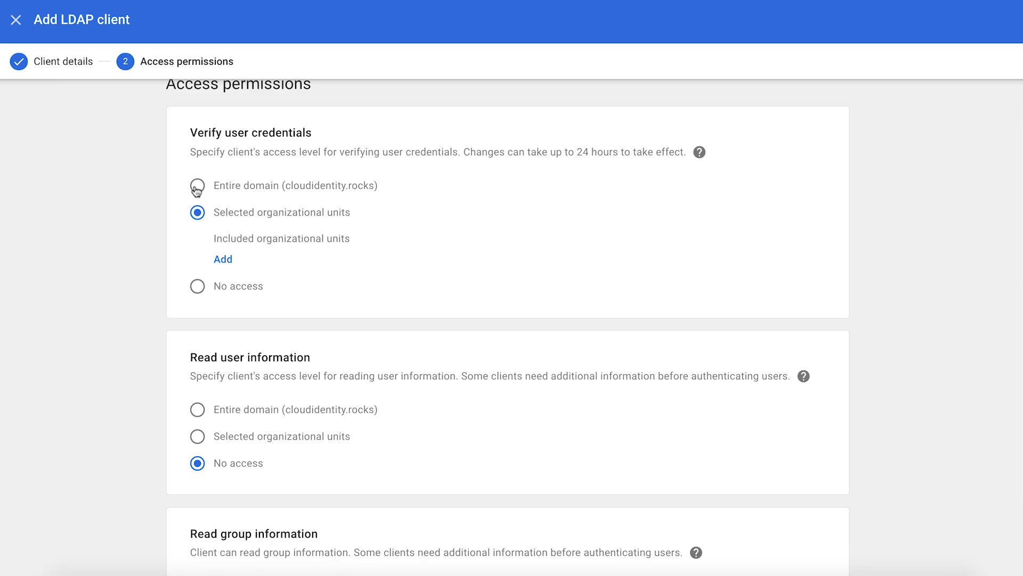
{"action": "left_click", "coordinate": [198, 186]}
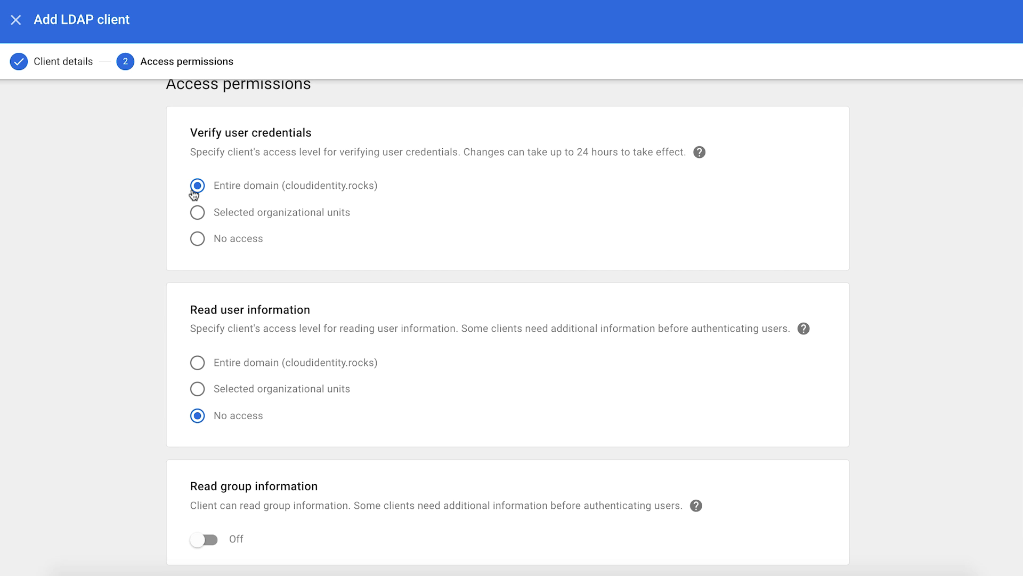
{"action": "mouse_move", "coordinate": [221, 195]}
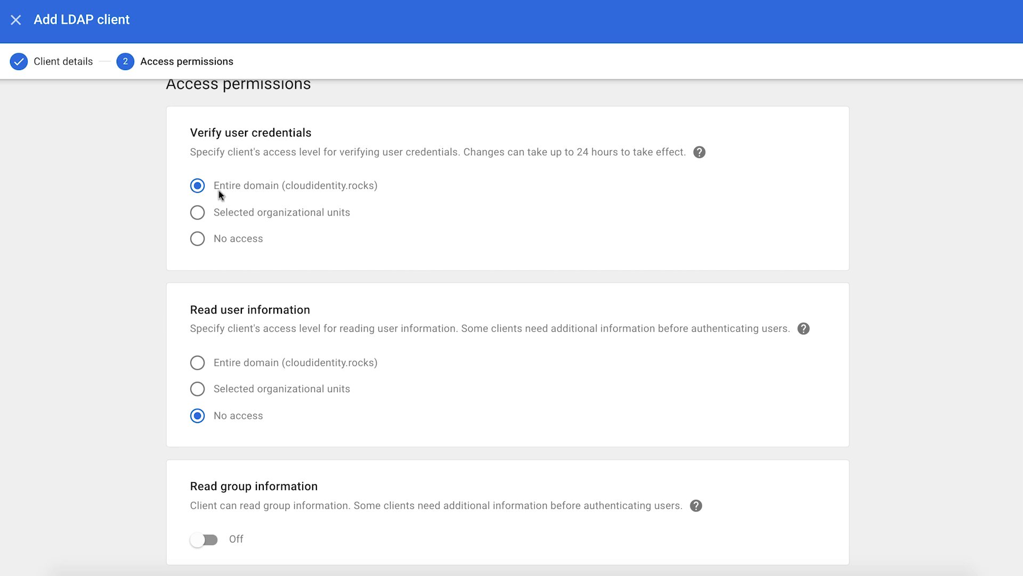
- Set Read user information to Entire domain, turn group reading On, and add the client
{"action": "scroll", "scroll_direction": "down", "scroll_amount": 3}
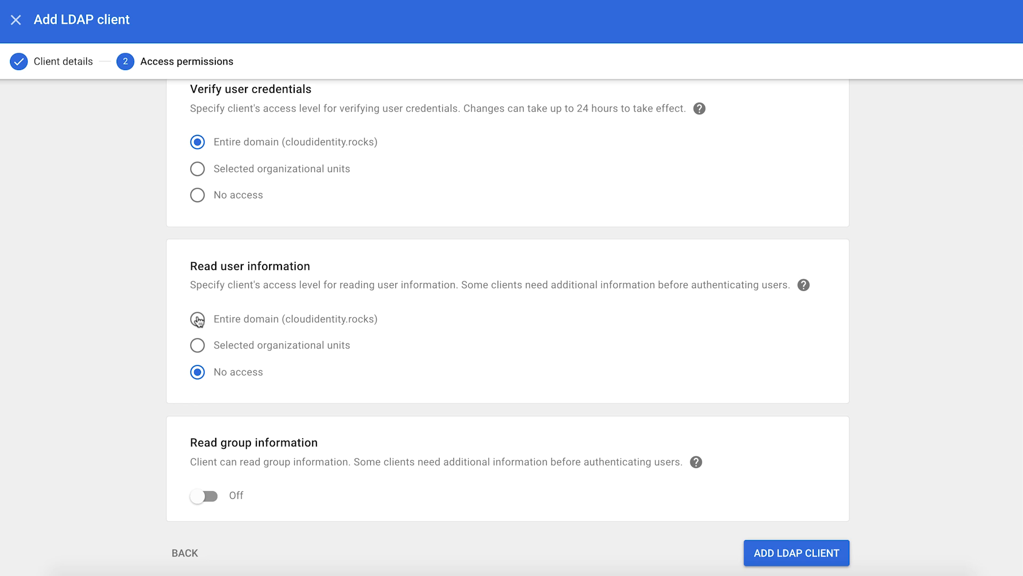
{"action": "left_click", "coordinate": [197, 319]}
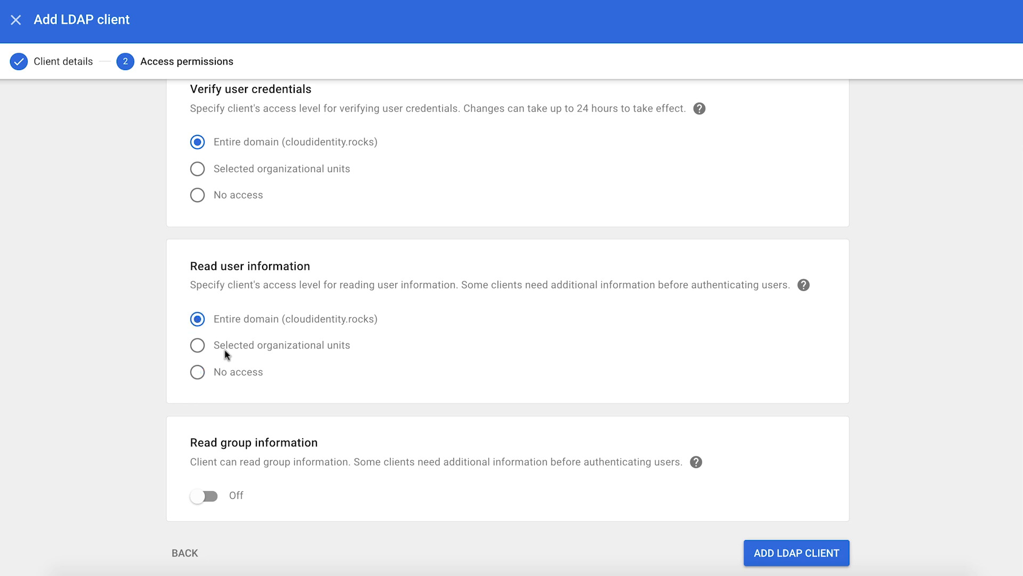
{"action": "left_click", "coordinate": [197, 345]}
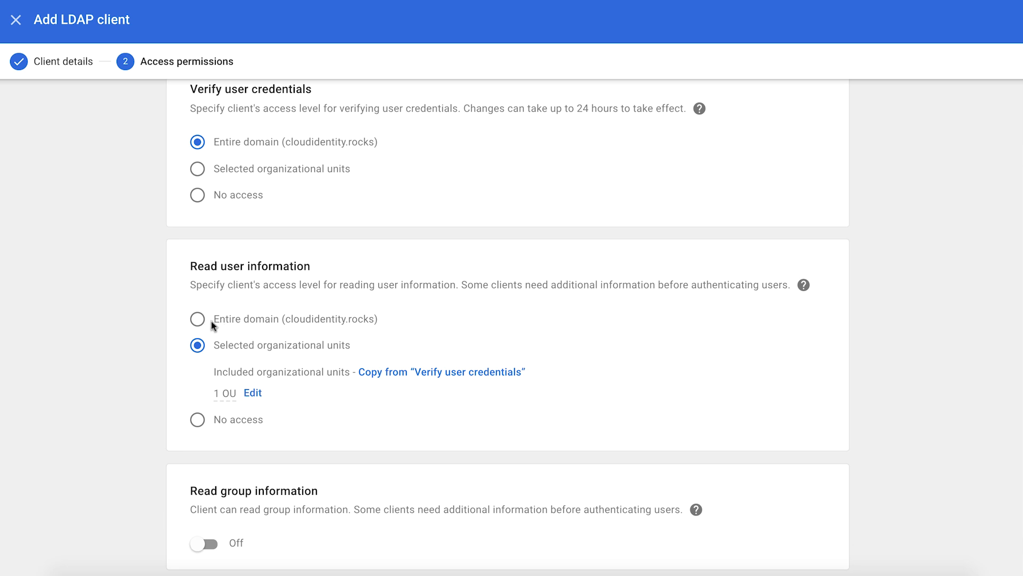
{"action": "left_click", "coordinate": [197, 319]}
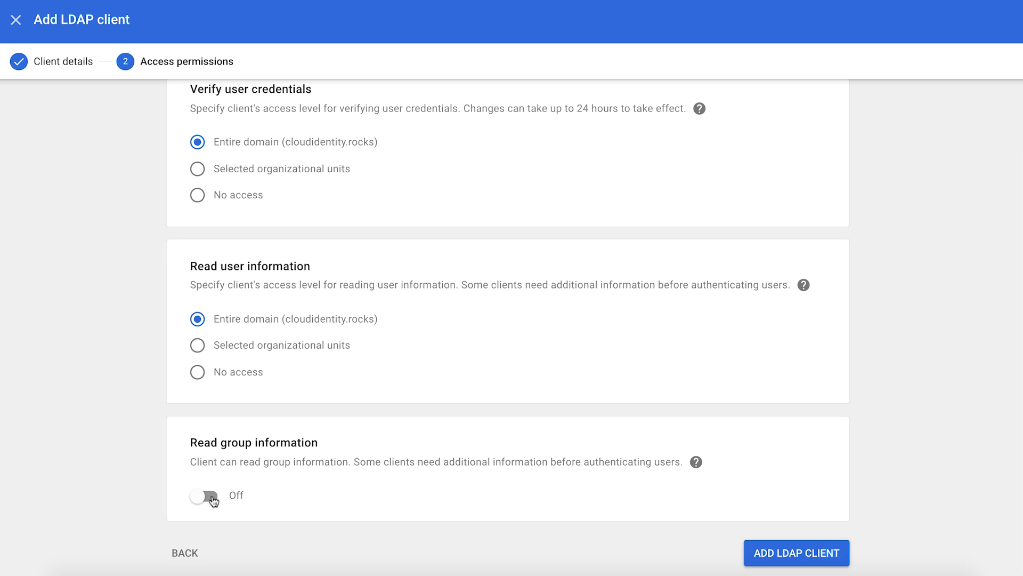
{"action": "left_click", "coordinate": [204, 497]}
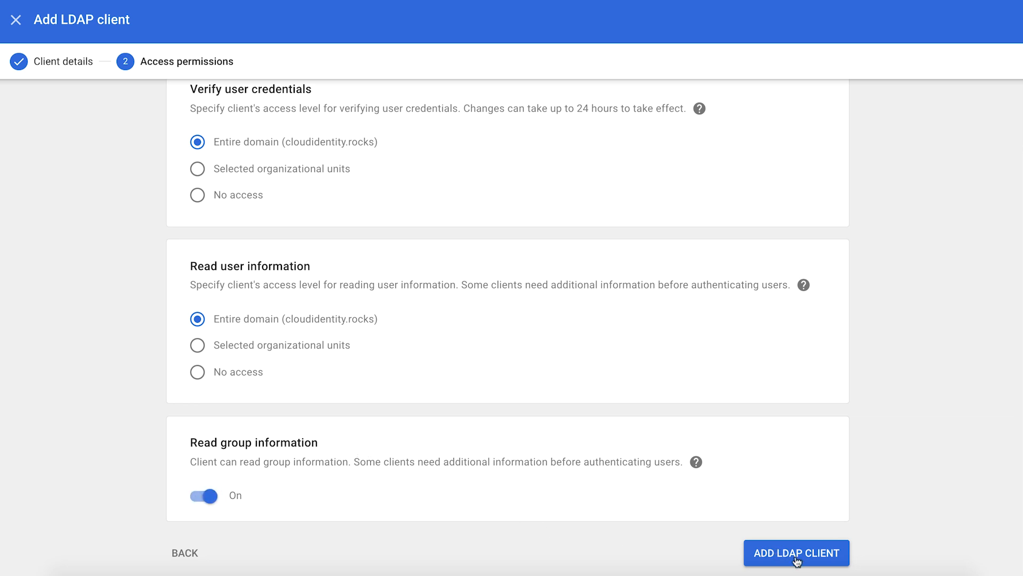
{"action": "left_click", "coordinate": [796, 553]}
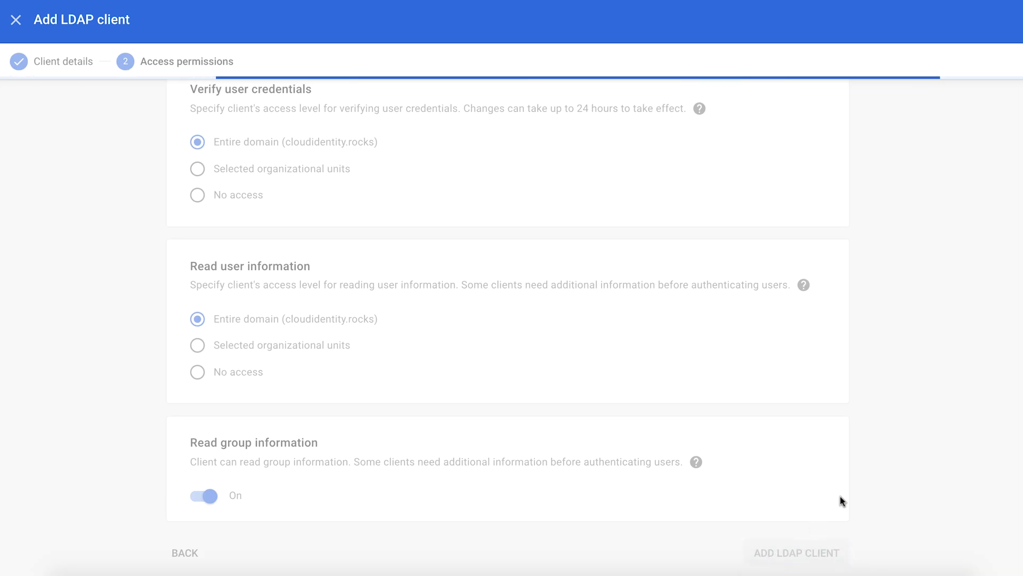
{"action": "left_click", "coordinate": [794, 553]}
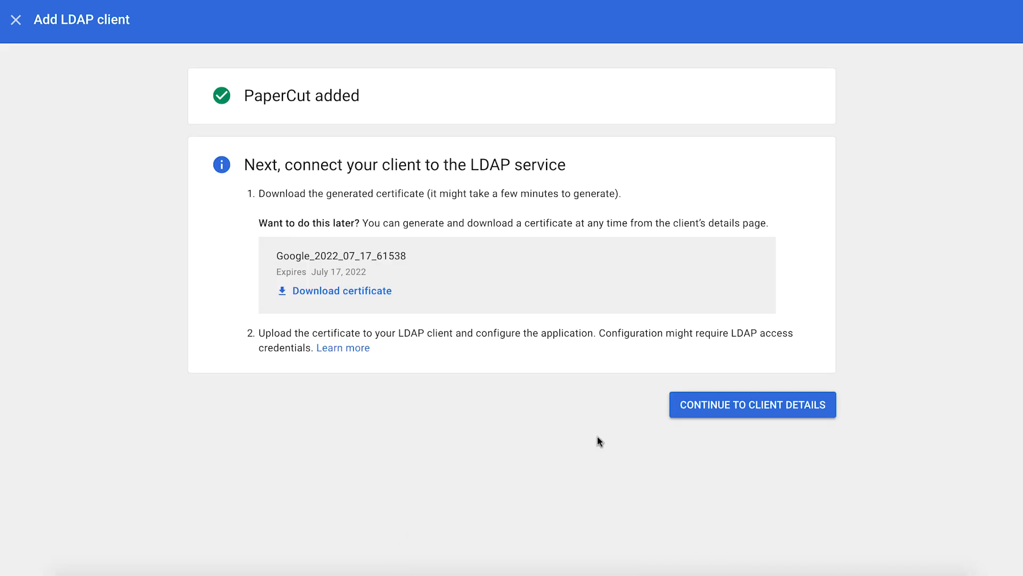
{"action": "mouse_move", "coordinate": [351, 285]}
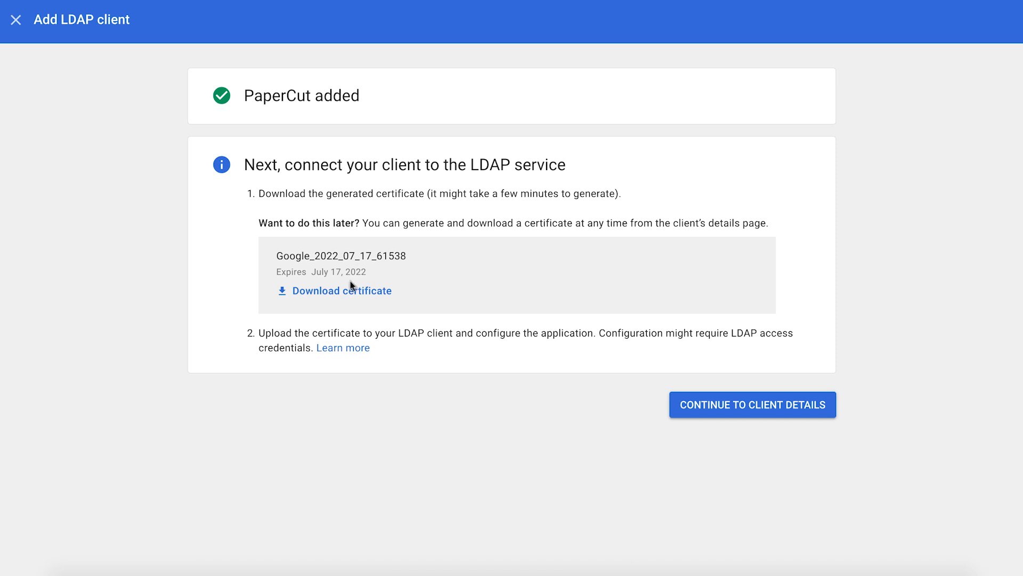
{"action": "mouse_move", "coordinate": [335, 296]}
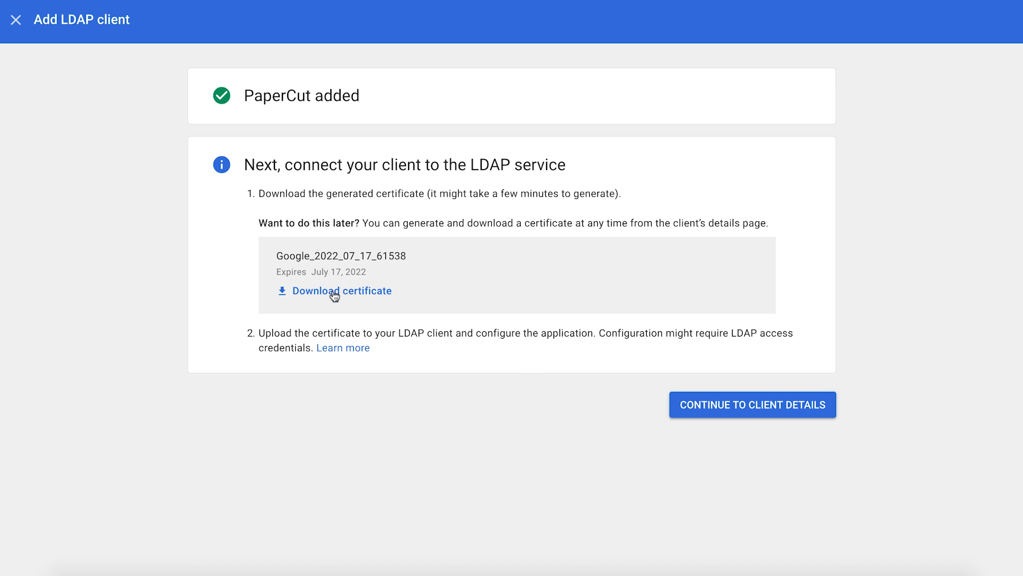
- Download PaperCut's generated certificate and continue to the client details
{"action": "left_click", "coordinate": [342, 291]}
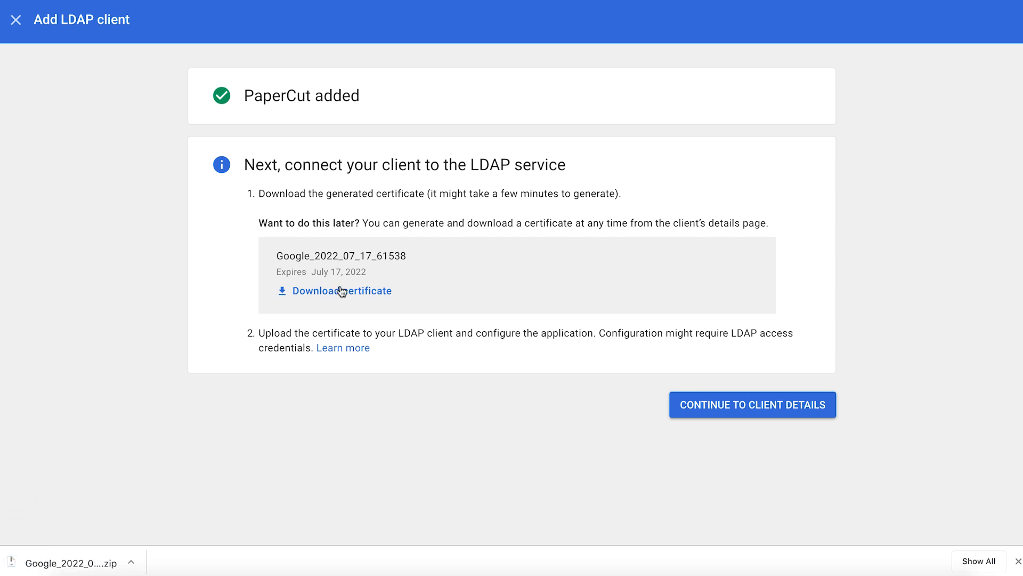
{"action": "mouse_move", "coordinate": [491, 379]}
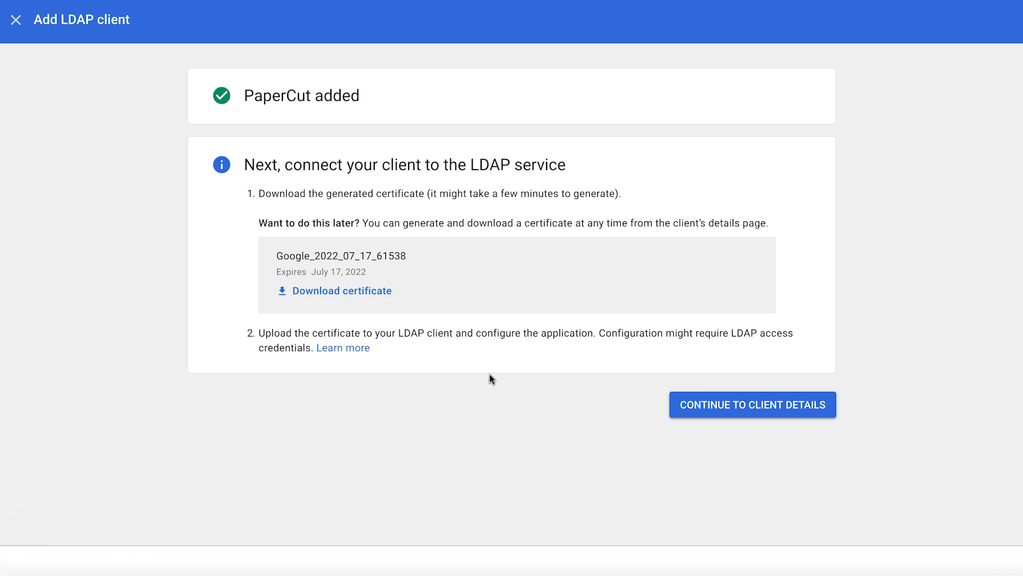
{"action": "left_click", "coordinate": [752, 405]}
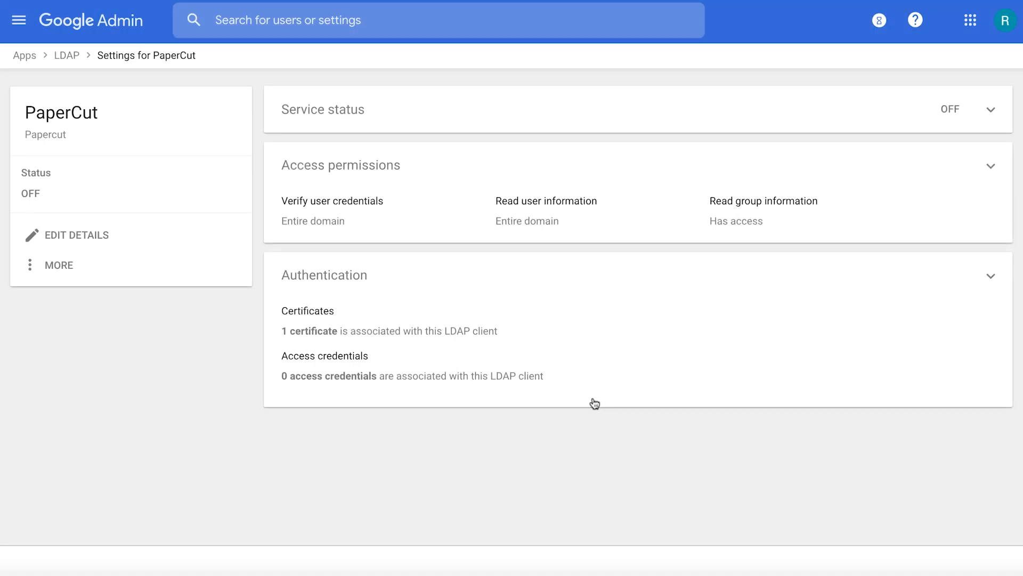
{"action": "mouse_move", "coordinate": [586, 439]}
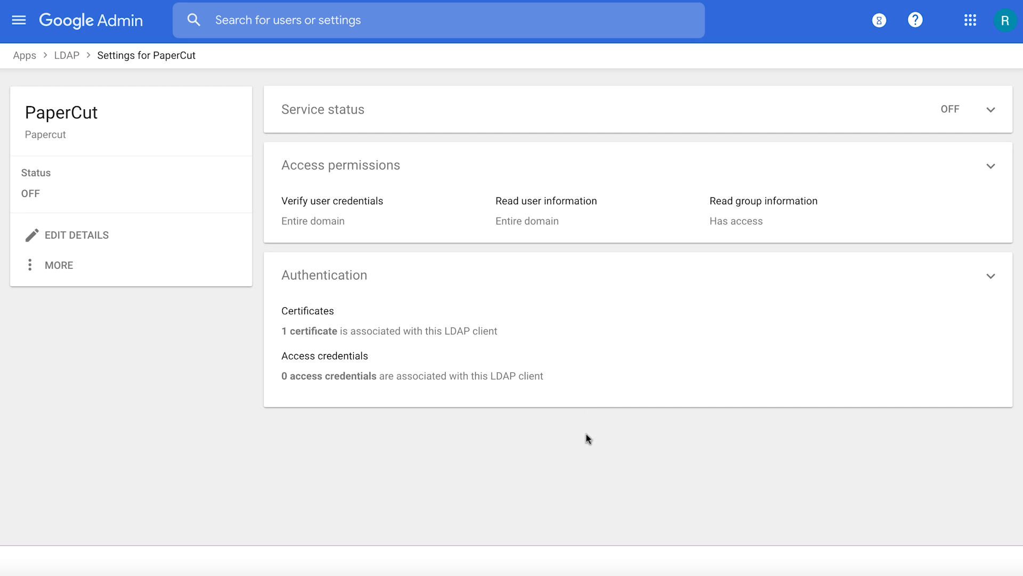
{"action": "mouse_move", "coordinate": [512, 469]}
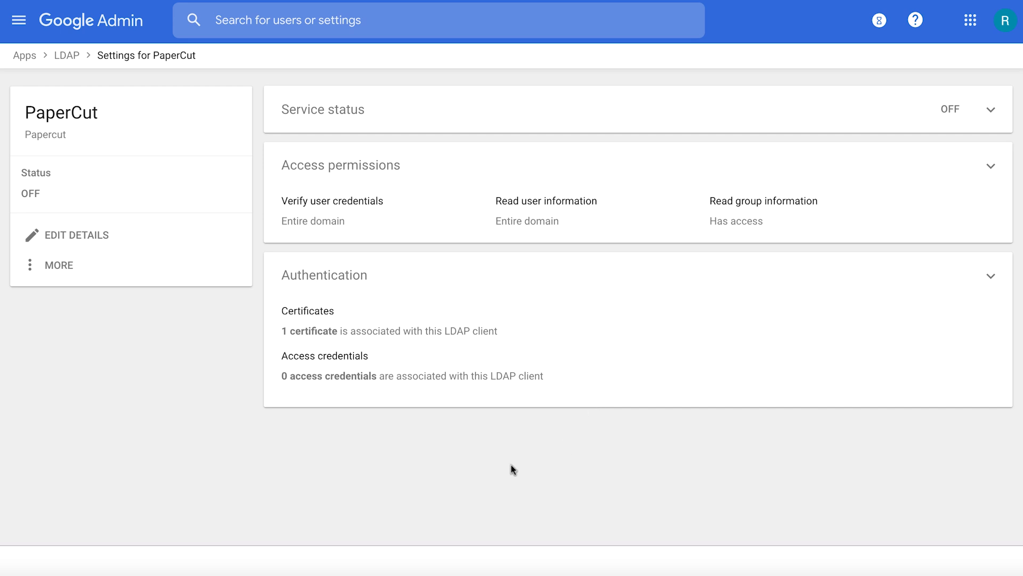
{"action": "mouse_move", "coordinate": [318, 312]}
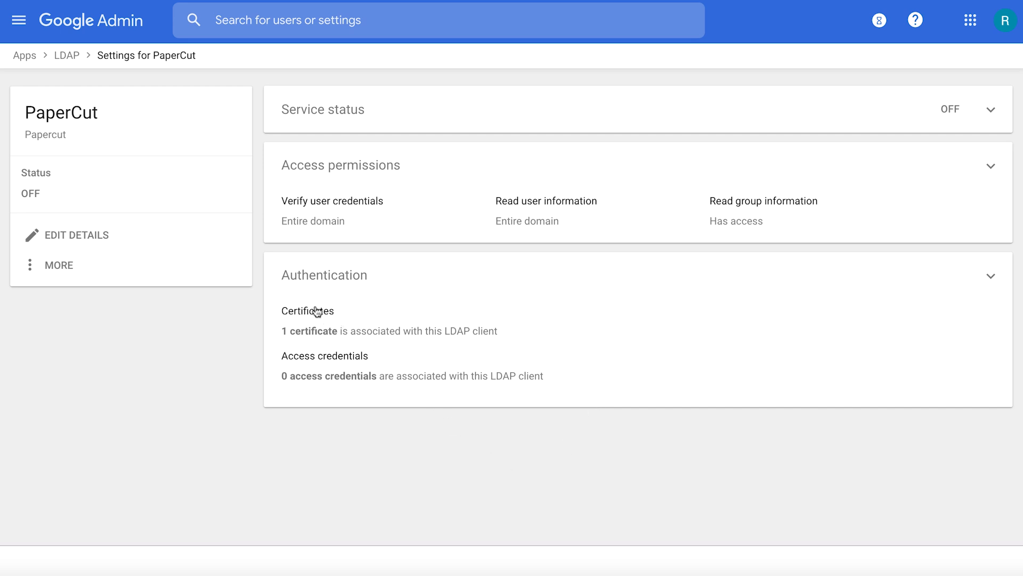
{"action": "mouse_move", "coordinate": [210, 352]}
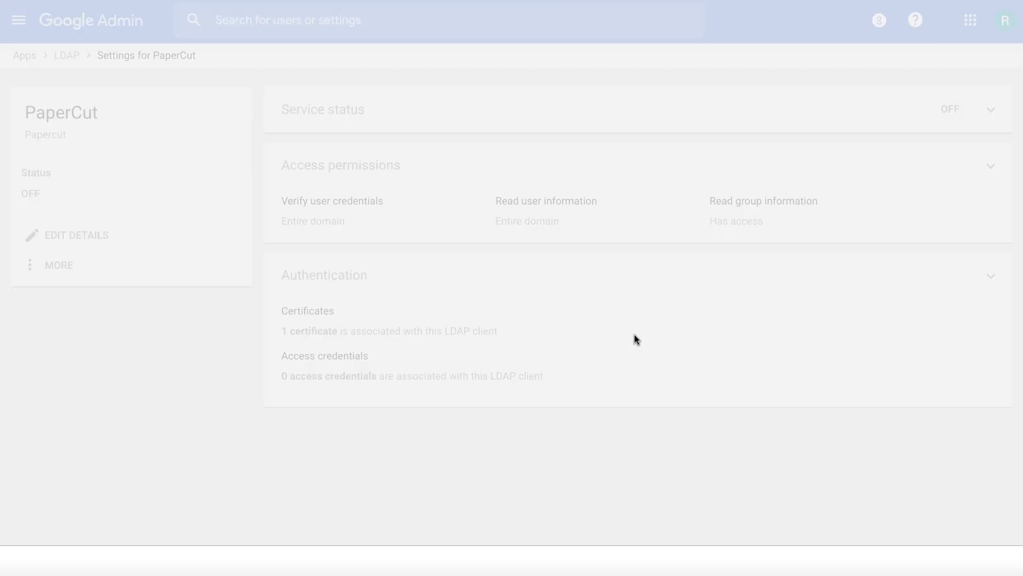
- Expand the Authentication panel of the PaperCut LDAP client
{"action": "left_click", "coordinate": [324, 275]}
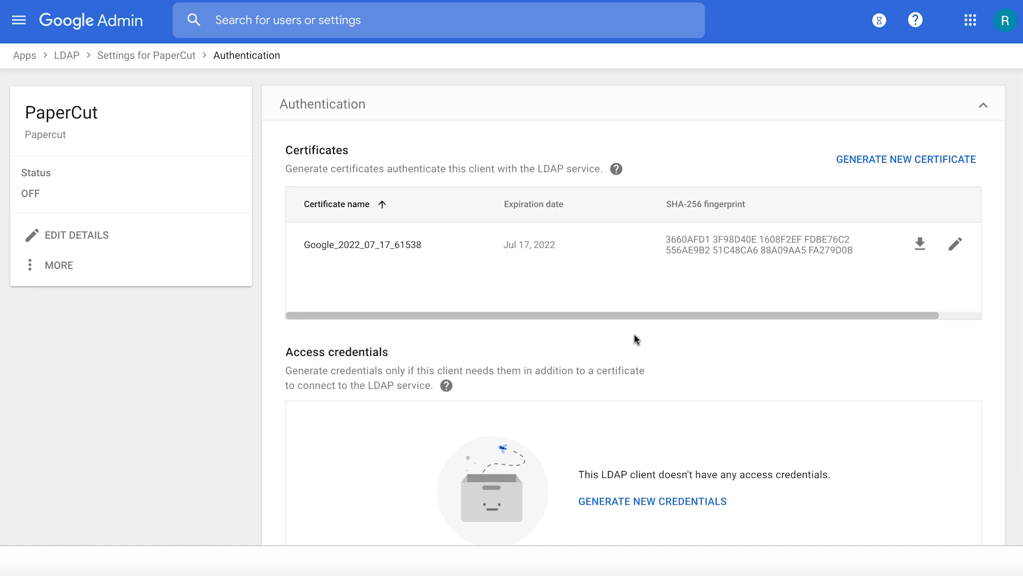
- Generate new access credentials for PaperCut and return to its settings page
{"action": "scroll", "scroll_direction": "down", "scroll_amount": 3}
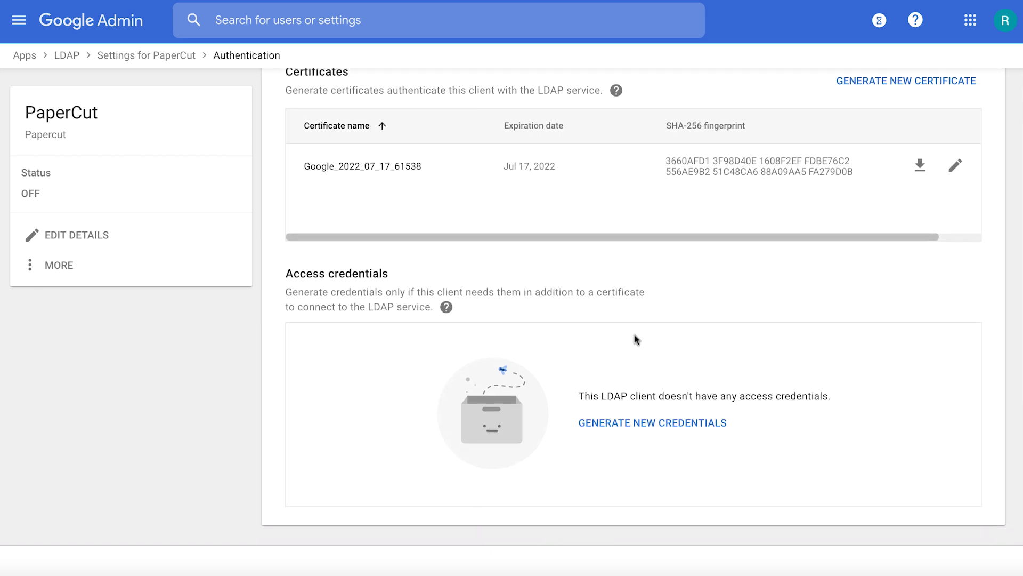
{"action": "mouse_move", "coordinate": [610, 429]}
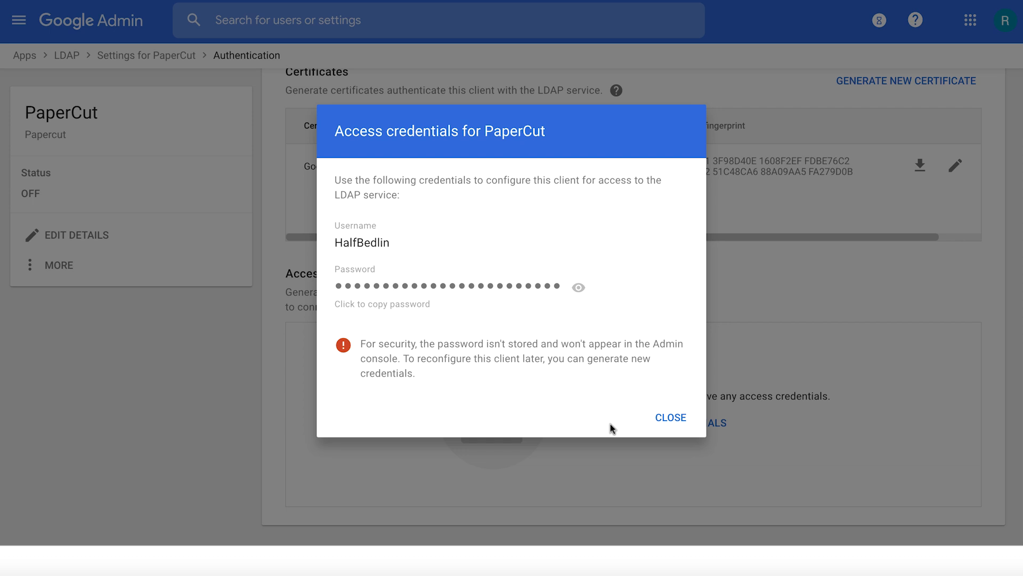
{"action": "left_click", "coordinate": [671, 417]}
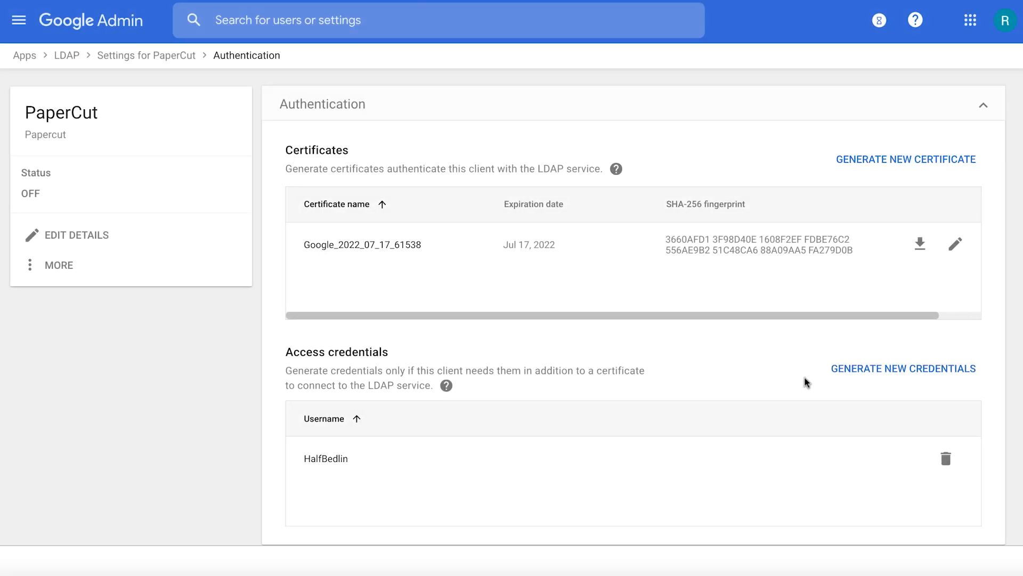
{"action": "mouse_move", "coordinate": [977, 467]}
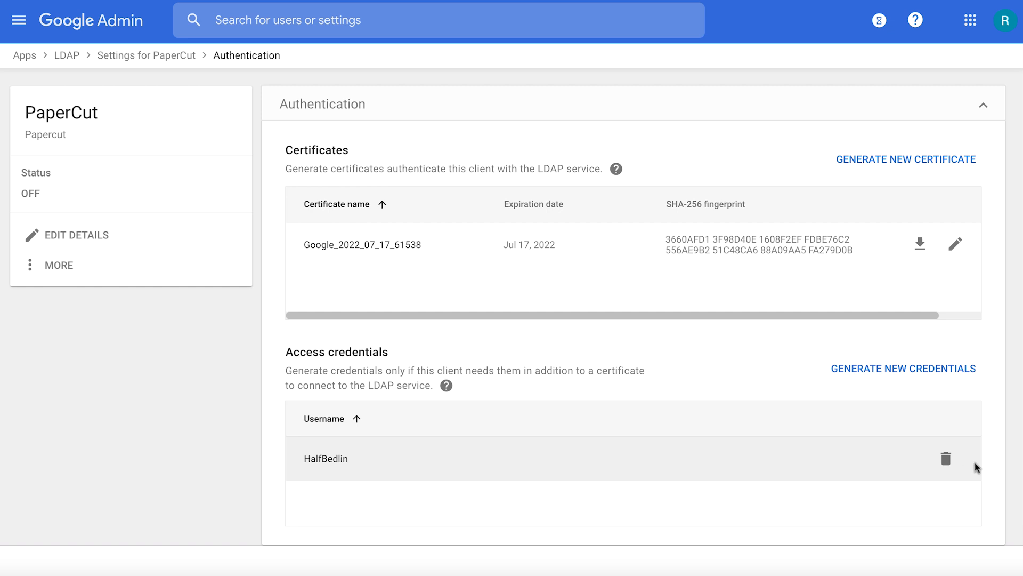
{"action": "mouse_move", "coordinate": [945, 463]}
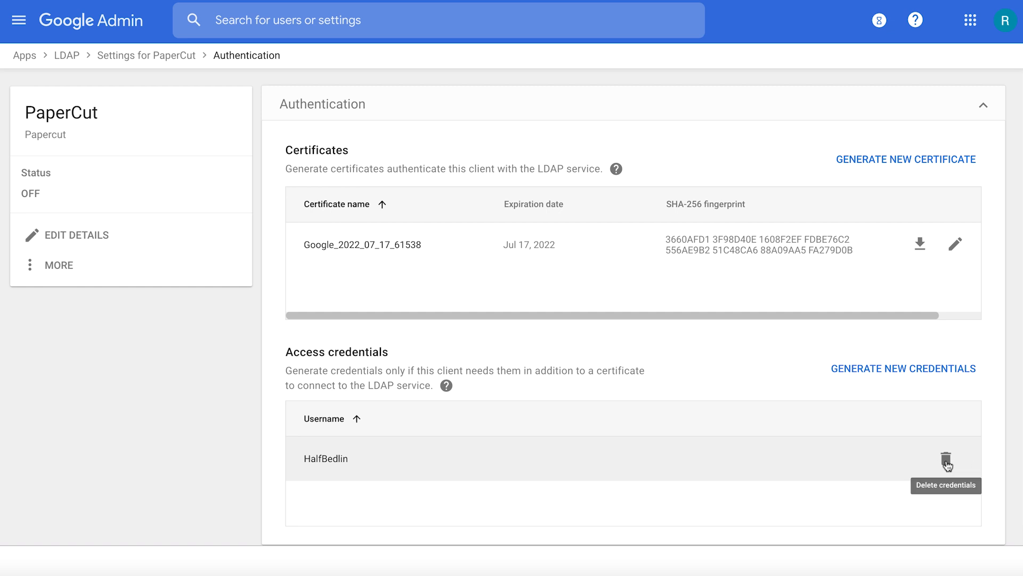
{"action": "mouse_move", "coordinate": [939, 325]}
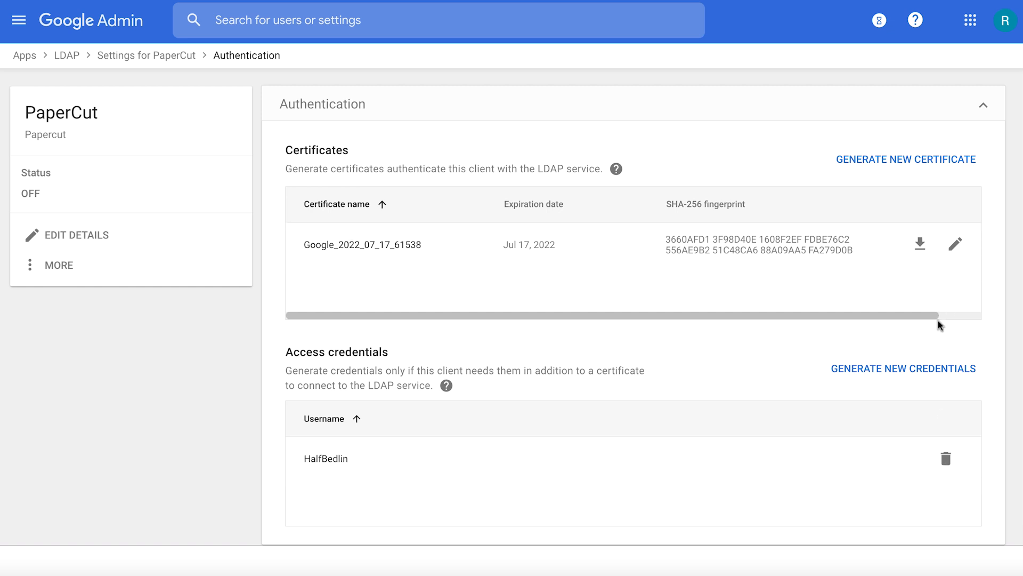
{"action": "mouse_move", "coordinate": [878, 330]}
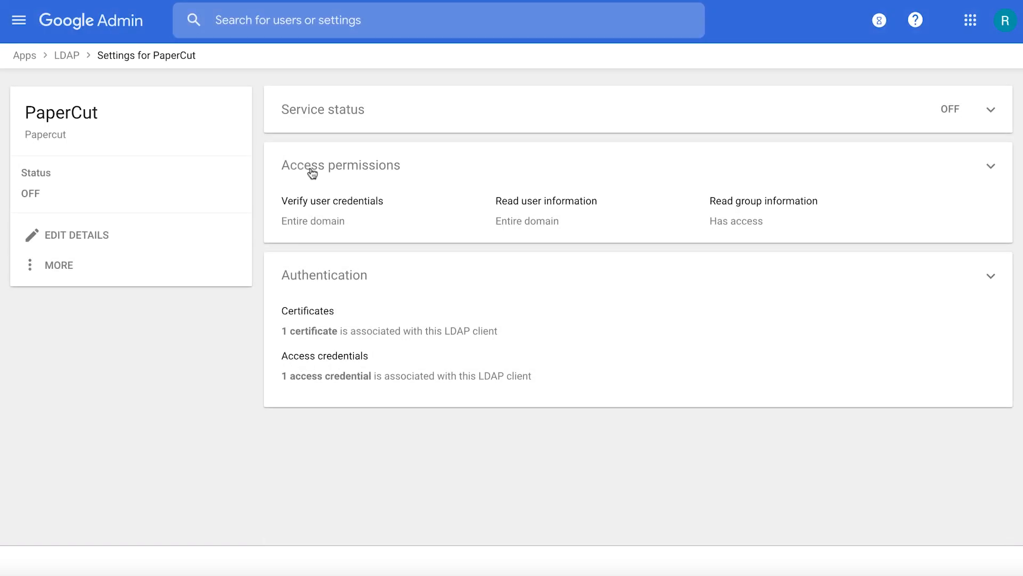
{"action": "left_click", "coordinate": [991, 109]}
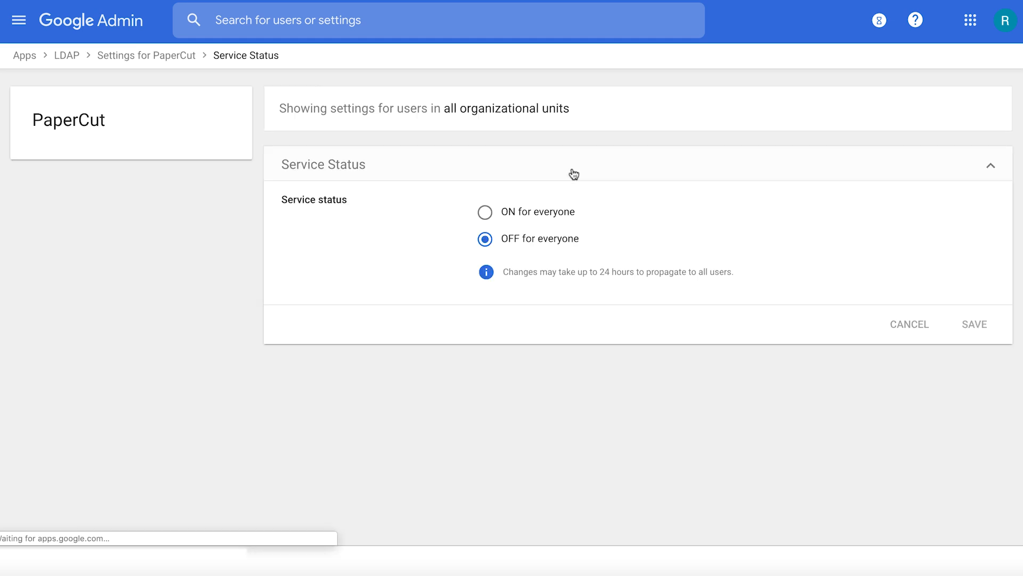
- Set PaperCut's service status to ON for everyone and save
{"action": "left_click", "coordinate": [485, 212]}
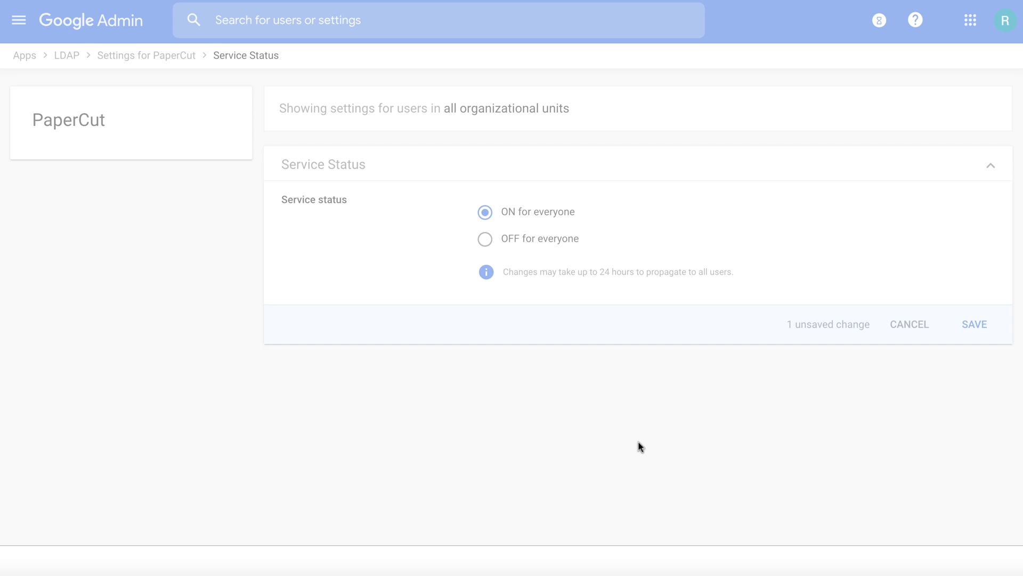
{"action": "left_click", "coordinate": [973, 323]}
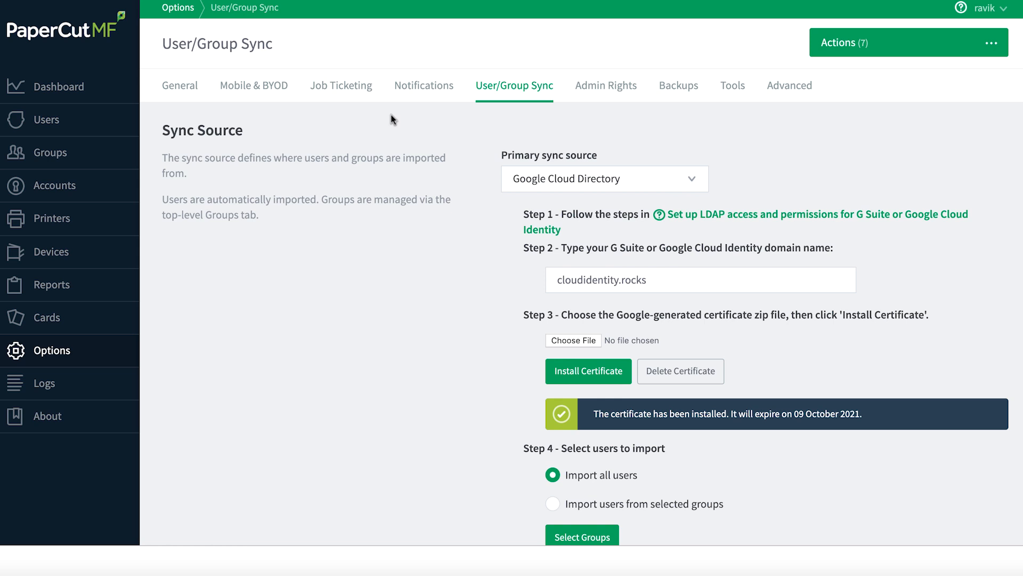
{"action": "mouse_move", "coordinate": [363, 306]}
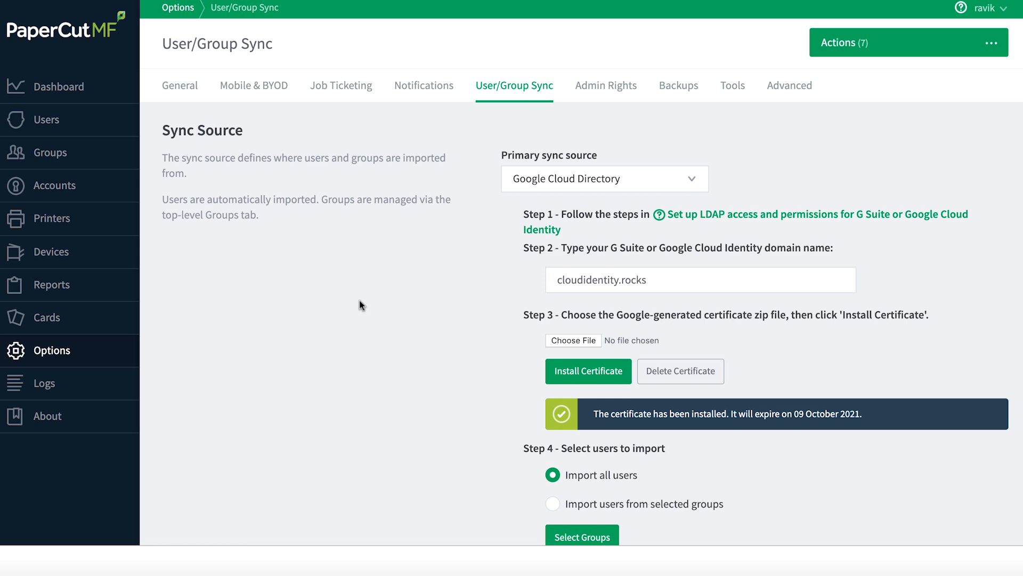
{"action": "mouse_move", "coordinate": [355, 311]}
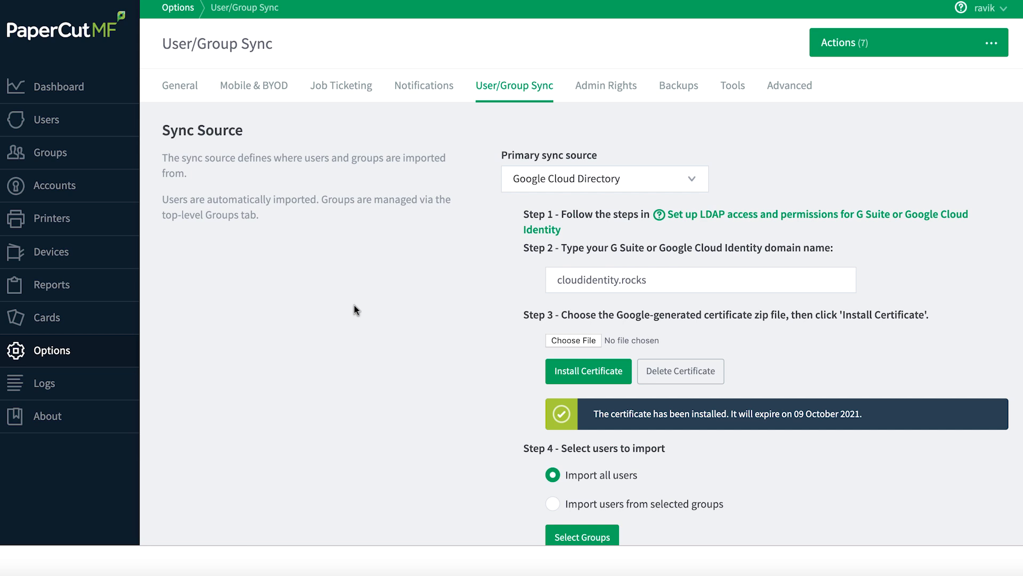
- Keep Google Cloud Directory as the primary sync source and scroll to Sync Options
{"action": "scroll", "scroll_direction": "up", "scroll_amount": 3}
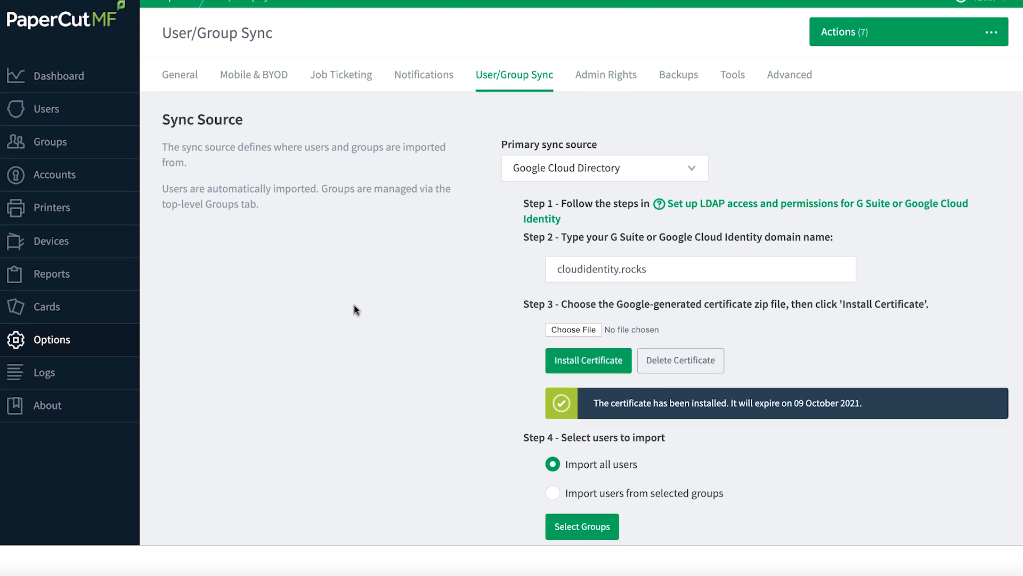
{"action": "scroll", "scroll_direction": "down", "scroll_amount": 3}
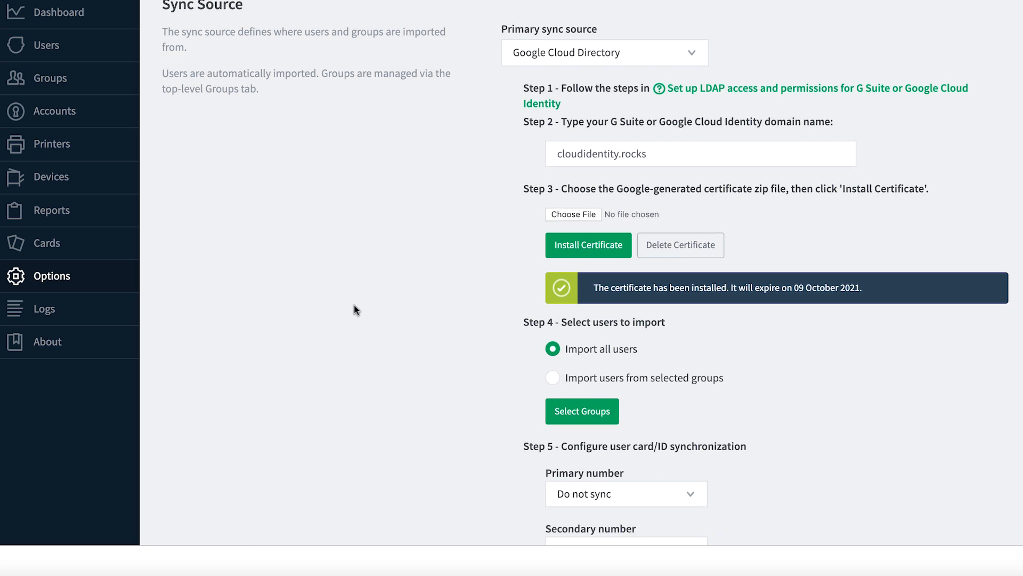
{"action": "scroll", "scroll_direction": "up", "scroll_amount": 3}
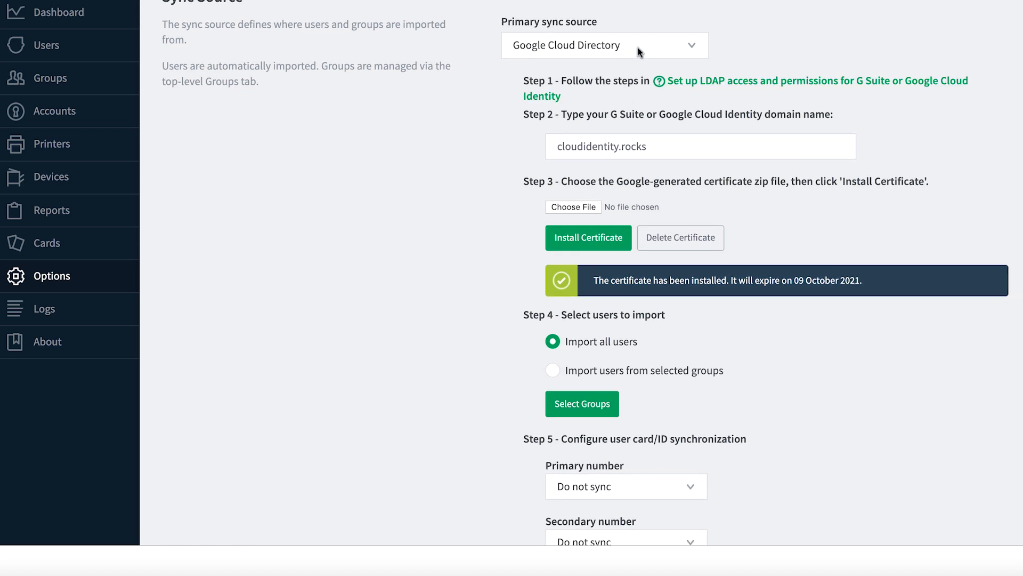
{"action": "left_click", "coordinate": [604, 45]}
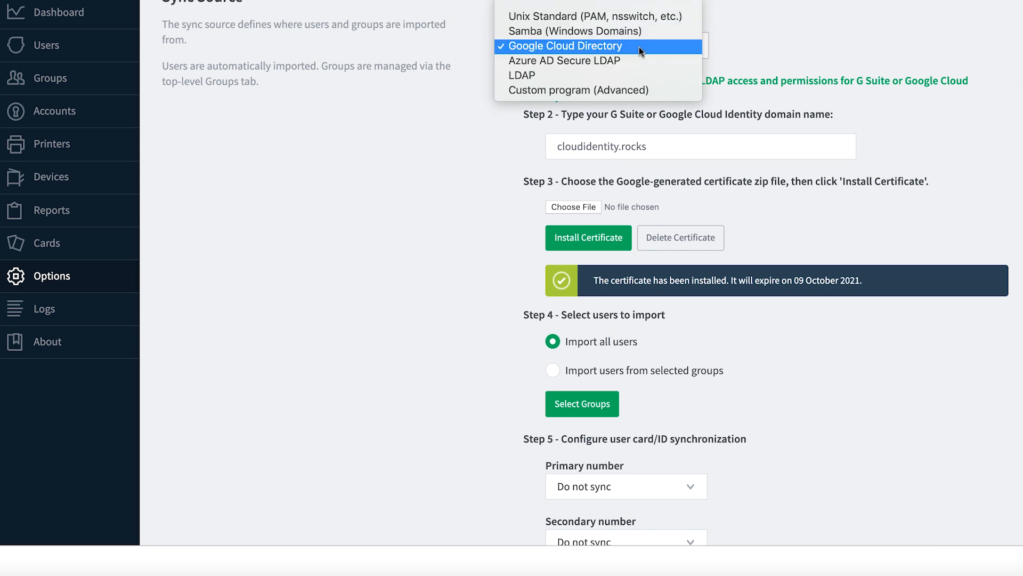
{"action": "left_click", "coordinate": [564, 45]}
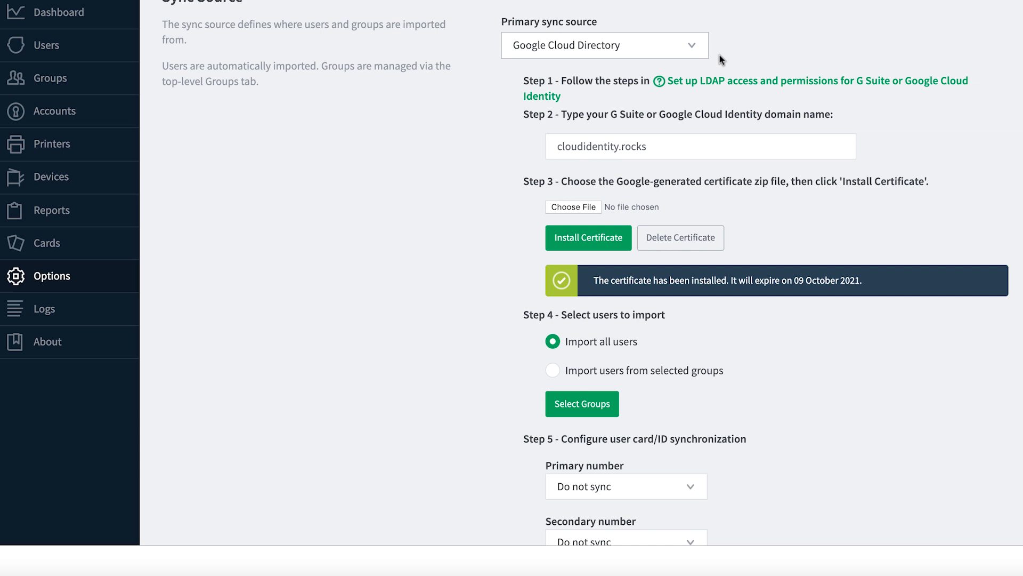
{"action": "left_click", "coordinate": [603, 45]}
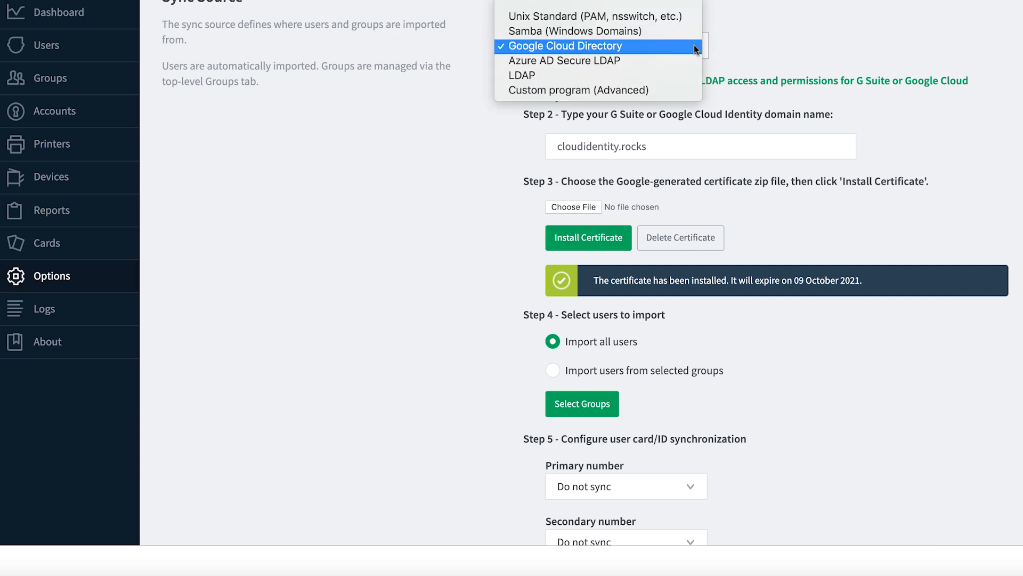
{"action": "mouse_move", "coordinate": [753, 50]}
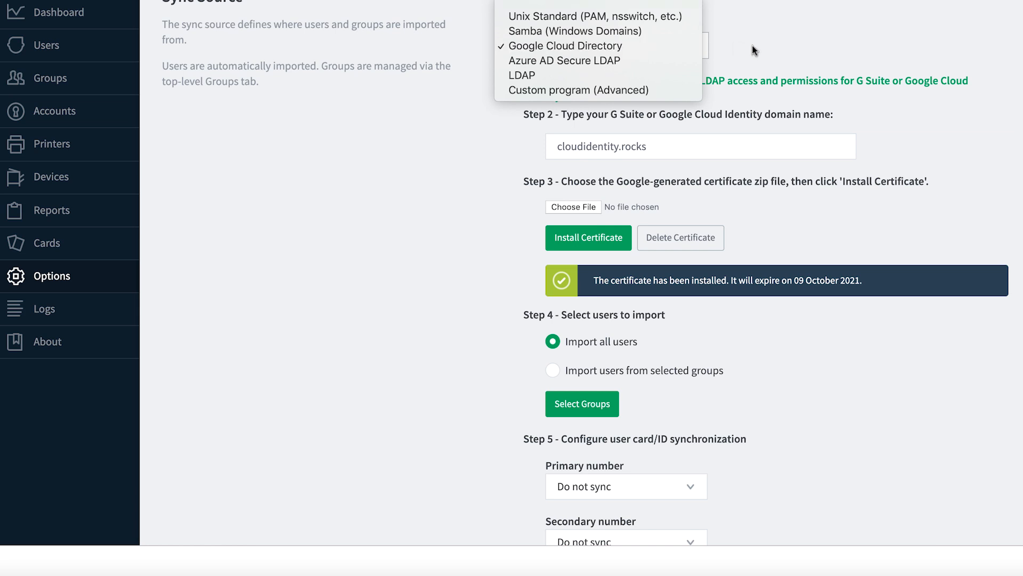
{"action": "left_click", "coordinate": [564, 46]}
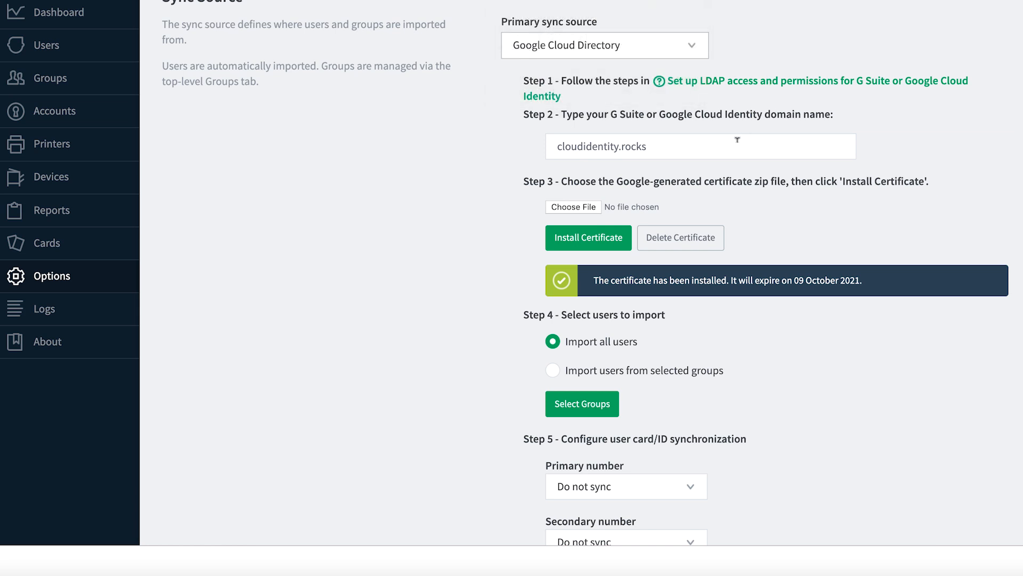
{"action": "scroll", "scroll_direction": "down", "scroll_amount": 3}
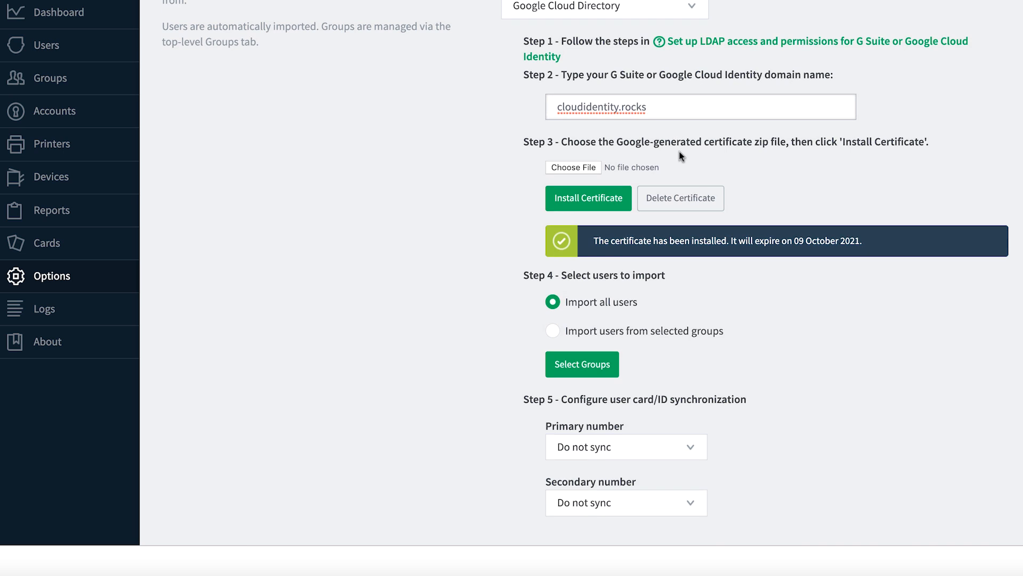
{"action": "scroll", "scroll_direction": "down", "scroll_amount": 3}
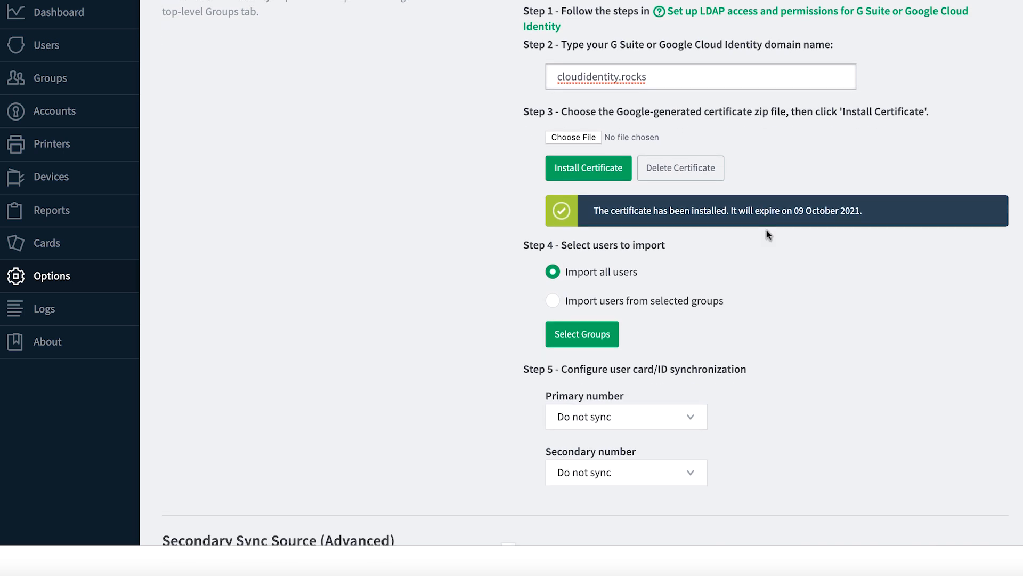
{"action": "mouse_move", "coordinate": [680, 168]}
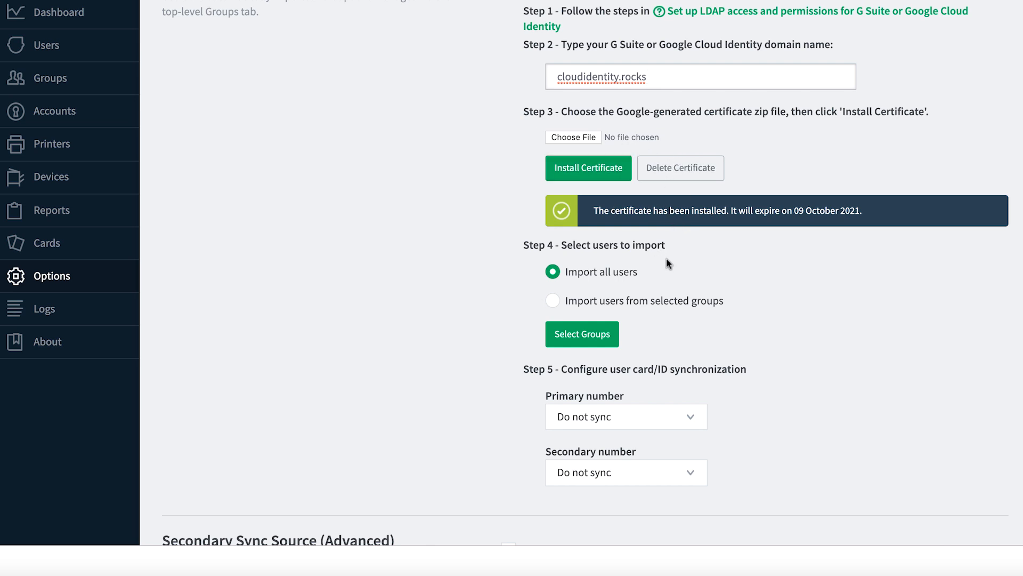
{"action": "scroll", "scroll_direction": "down", "scroll_amount": 3}
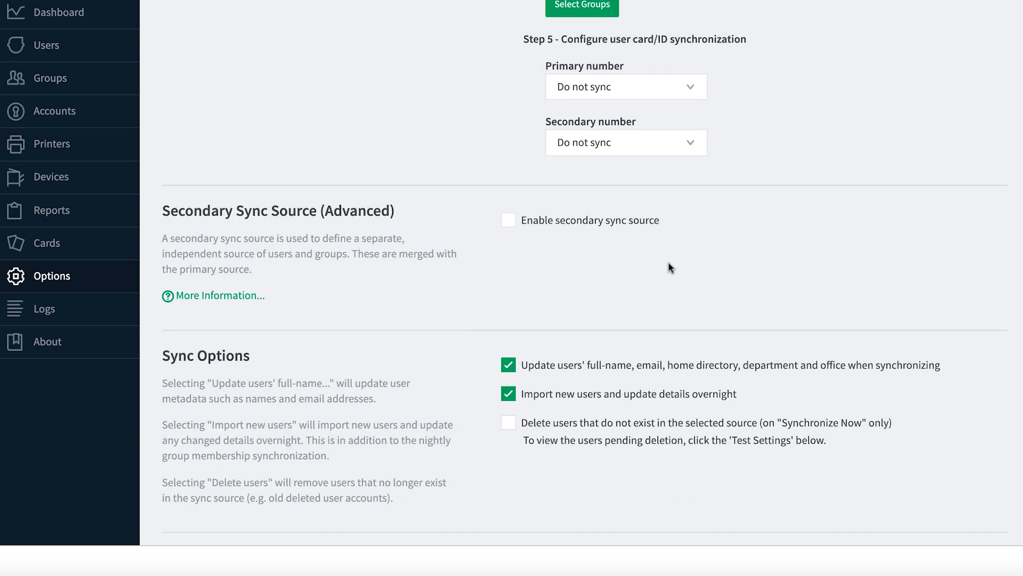
{"action": "scroll", "scroll_direction": "down", "scroll_amount": 3}
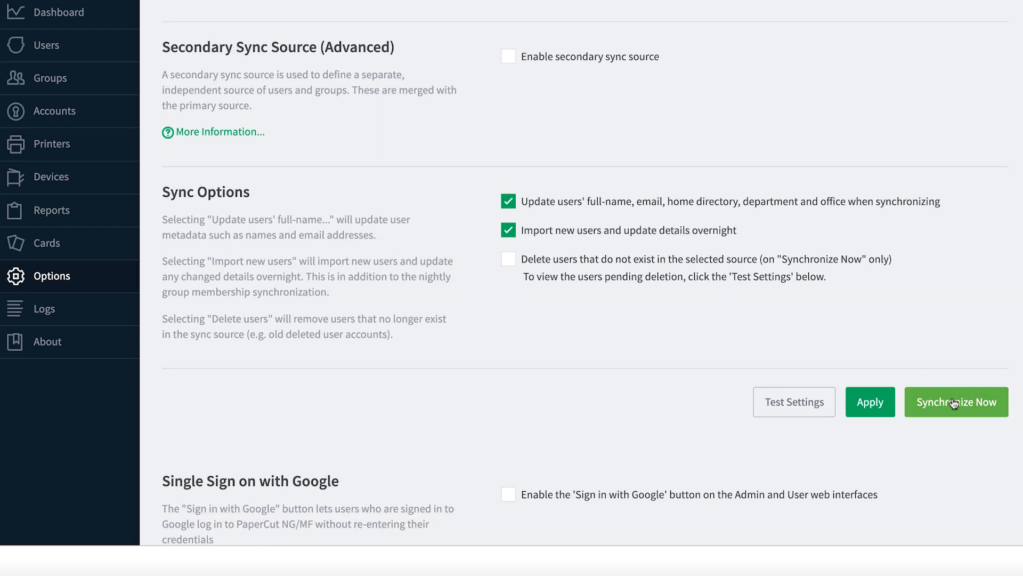
- Run Synchronize Now until All Users reaches 130 members
{"action": "left_click", "coordinate": [956, 402]}
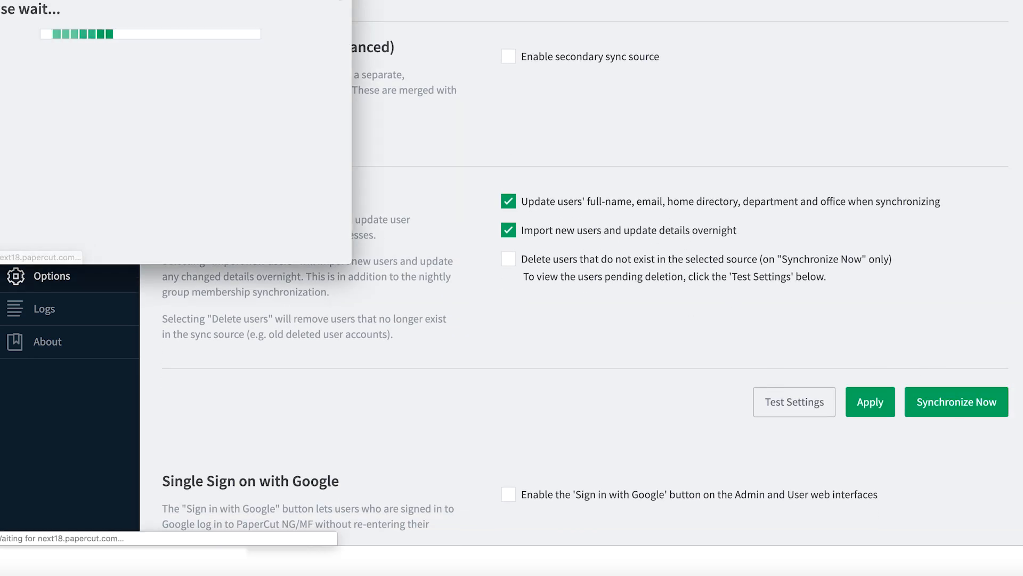
{"action": "left_click", "coordinate": [956, 402]}
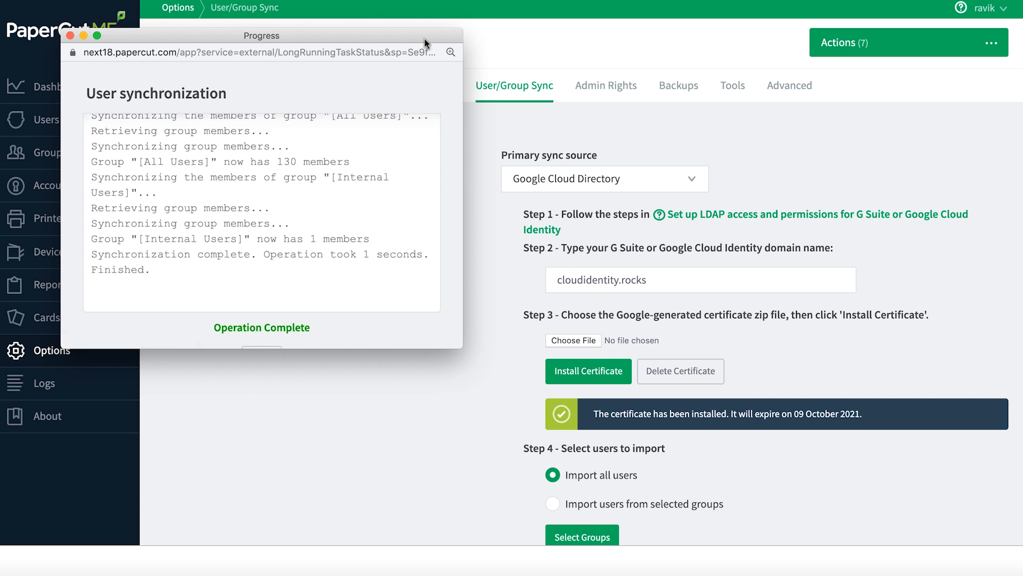
{"action": "mouse_move", "coordinate": [403, 206]}
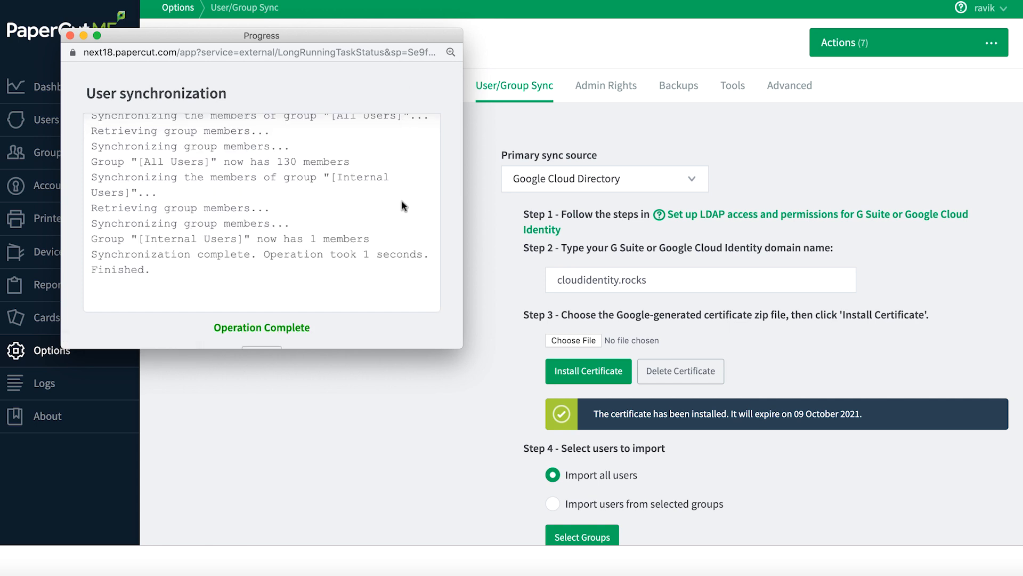
{"action": "mouse_move", "coordinate": [315, 196]}
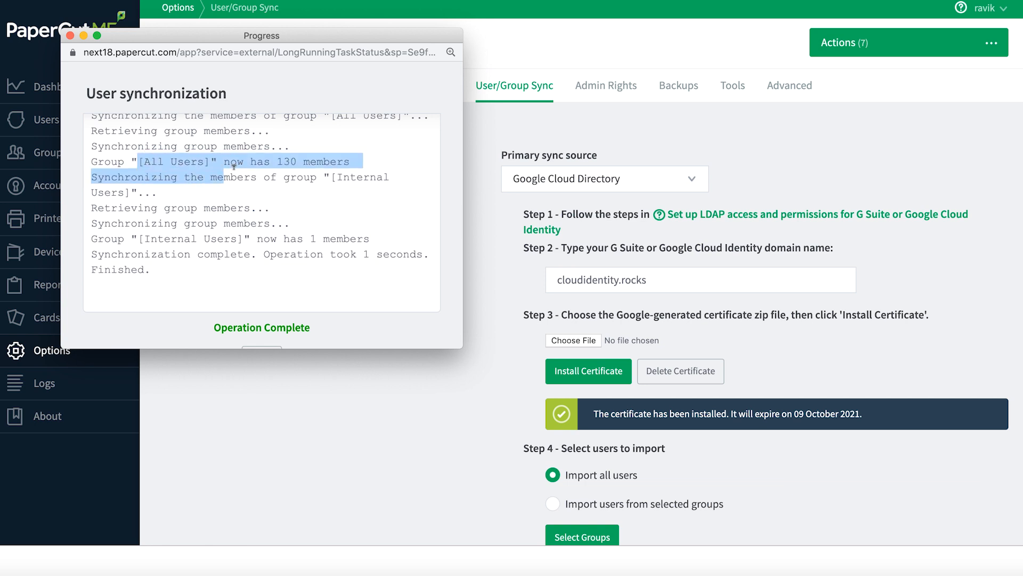
{"action": "mouse_move", "coordinate": [291, 249]}
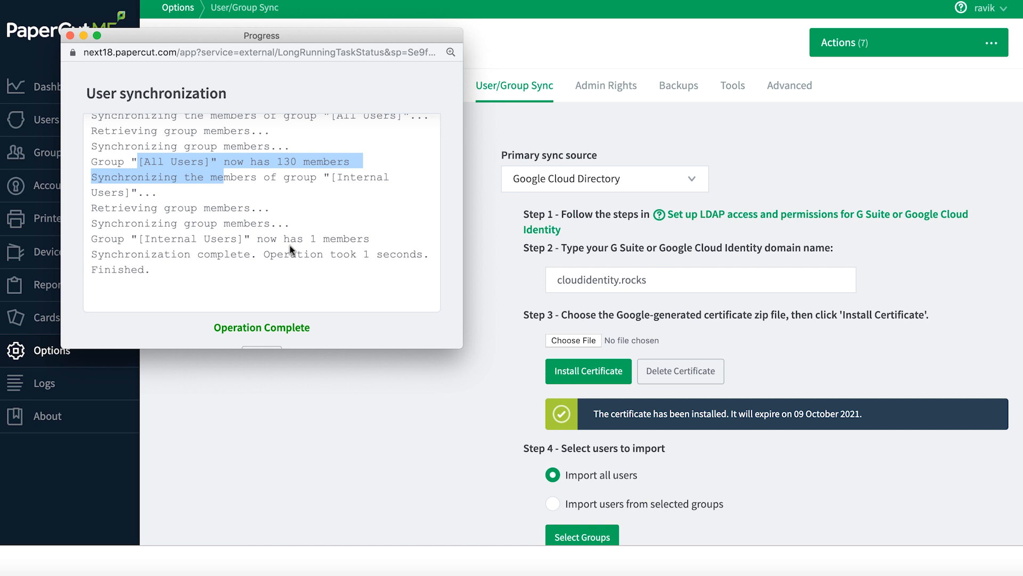
{"action": "mouse_move", "coordinate": [362, 177]}
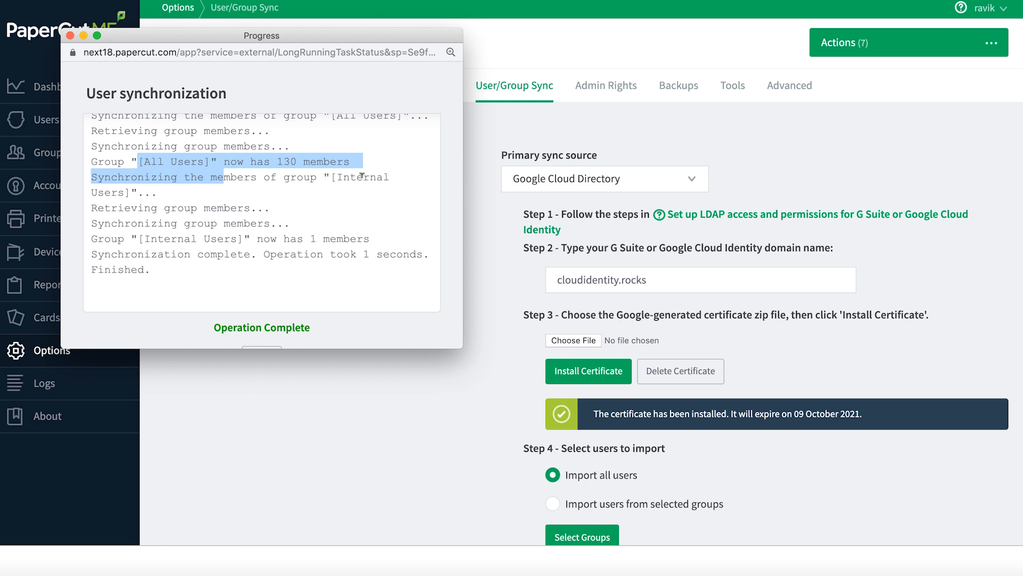
{"action": "mouse_move", "coordinate": [362, 175]}
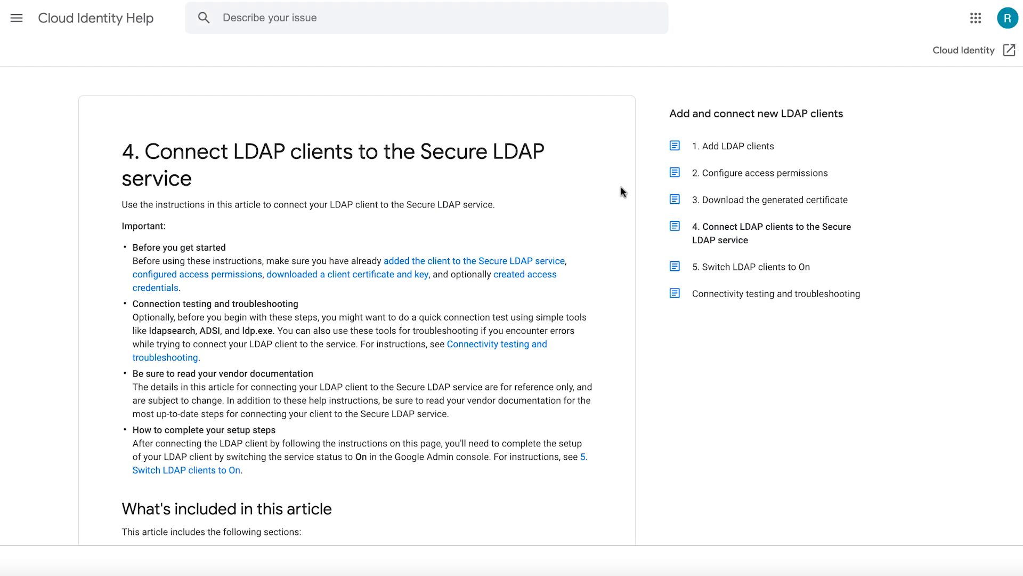
- Scroll through the 'Connect LDAP clients to the Secure LDAP service' article's per-client instructions
{"action": "scroll", "scroll_direction": "down", "scroll_amount": 3}
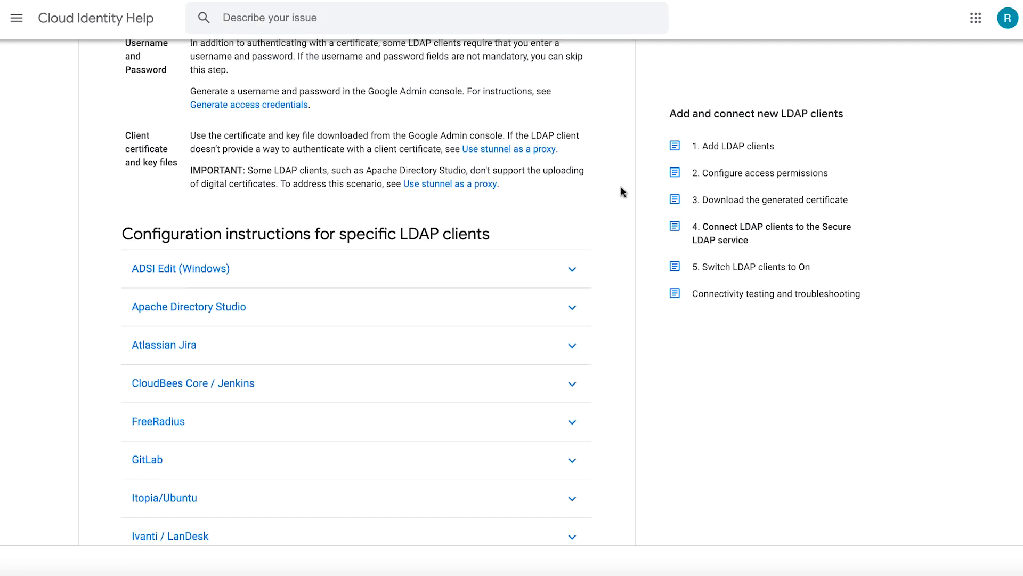
{"action": "scroll", "scroll_direction": "down", "scroll_amount": 3}
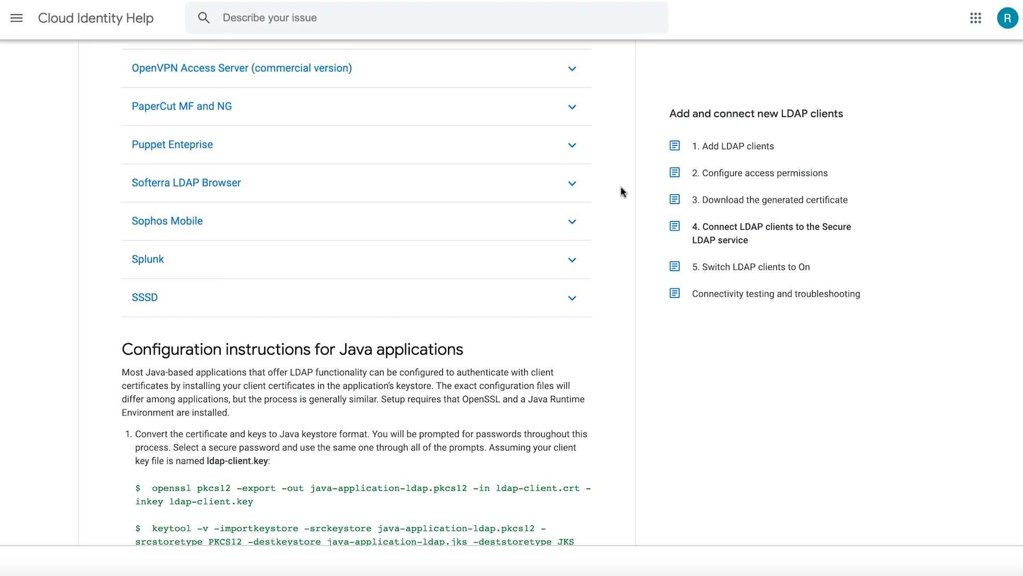
{"action": "scroll", "scroll_direction": "up", "scroll_amount": 3}
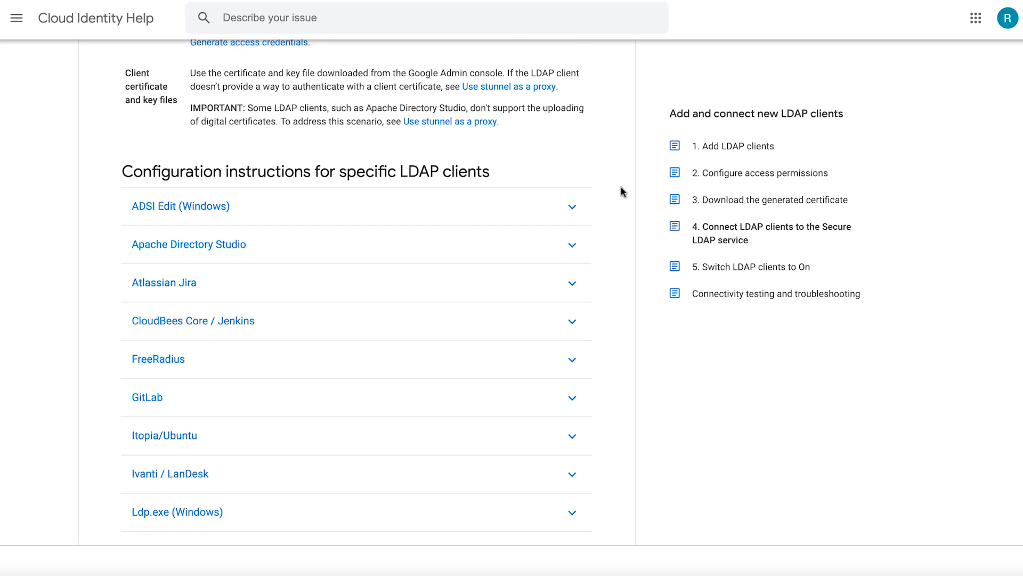
{"action": "scroll", "scroll_direction": "up", "scroll_amount": 3}
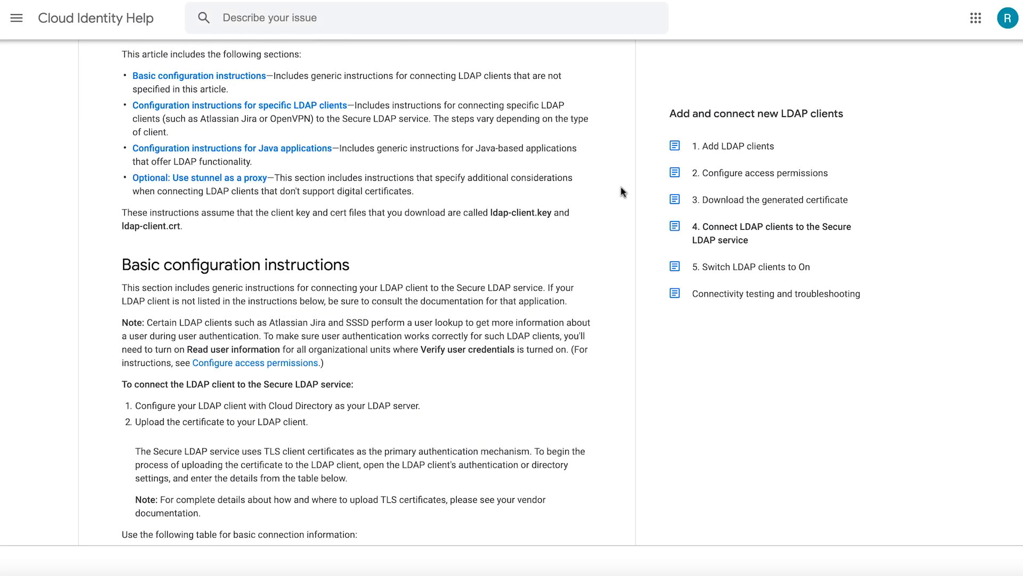
{"action": "scroll", "scroll_direction": "up", "scroll_amount": 3}
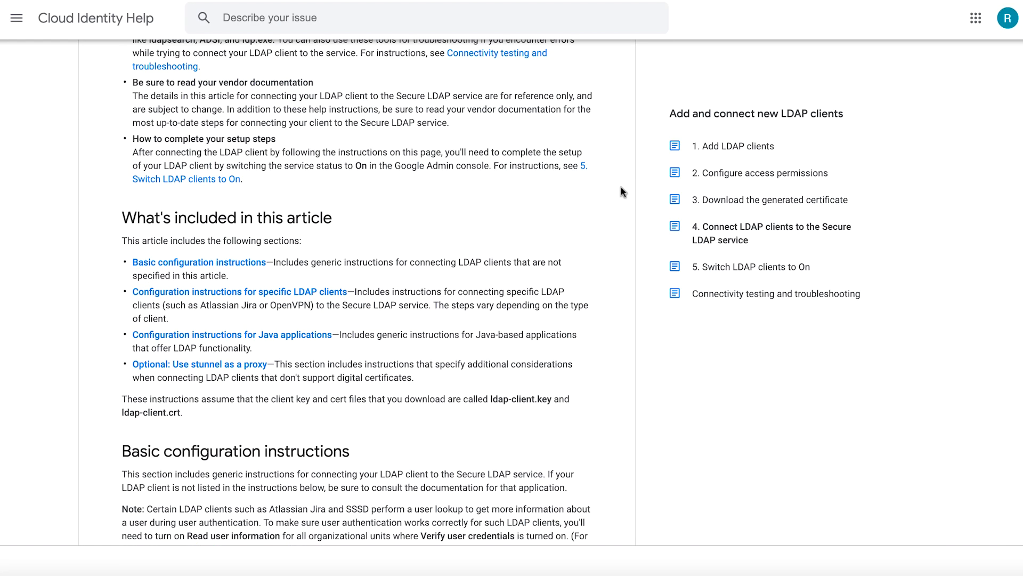
{"action": "scroll", "scroll_direction": "up", "scroll_amount": 3}
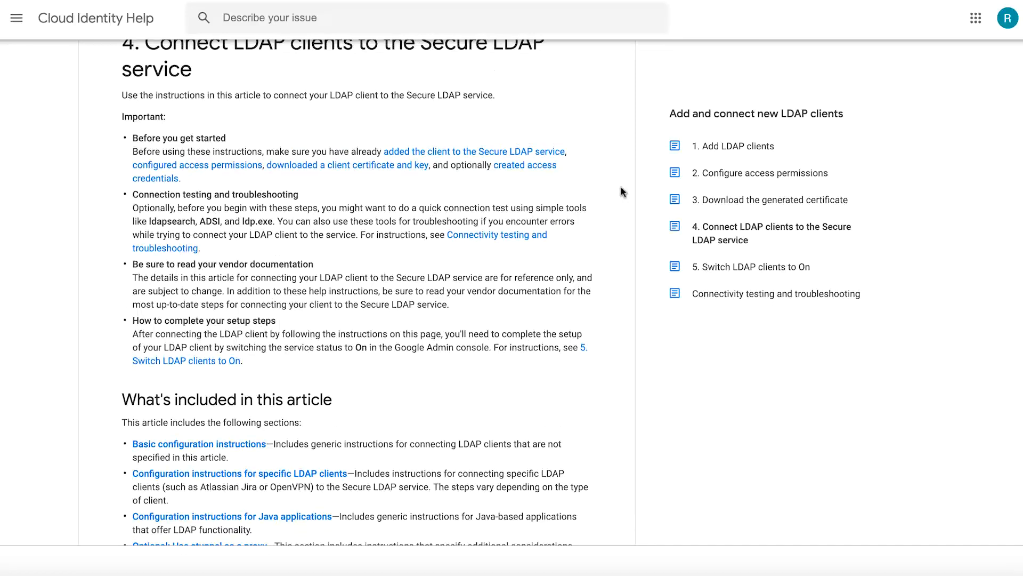
{"action": "scroll", "scroll_direction": "up", "scroll_amount": 3}
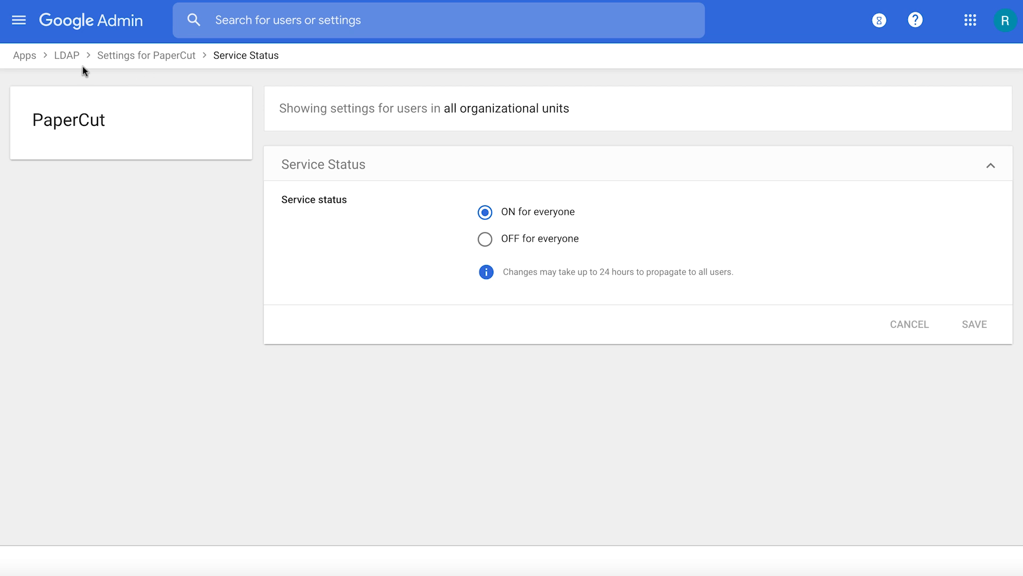
- Return to the Admin console home and open Reports, scrolling the sidebar toward Audit
{"action": "left_click", "coordinate": [18, 20]}
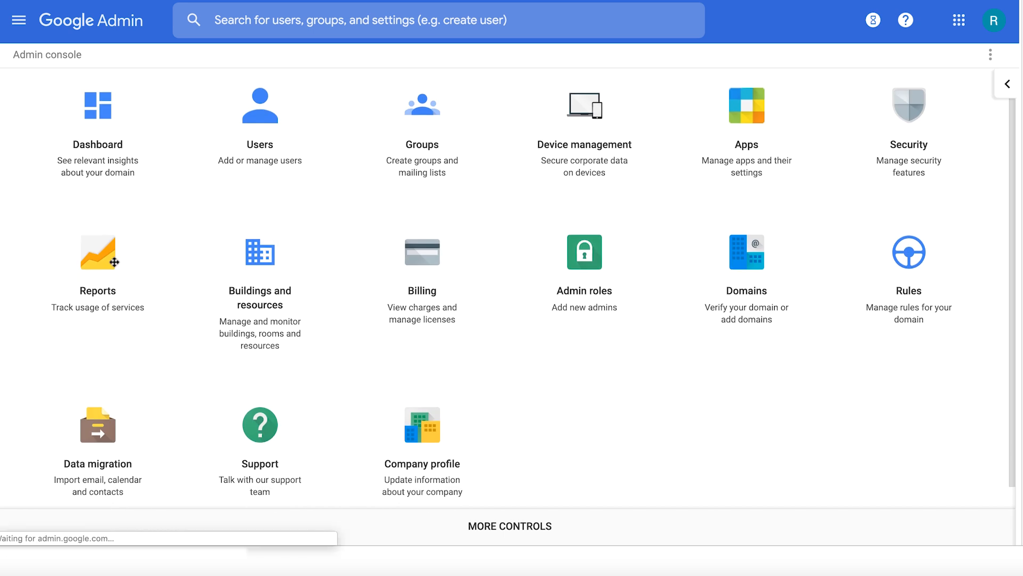
{"action": "left_click", "coordinate": [97, 253]}
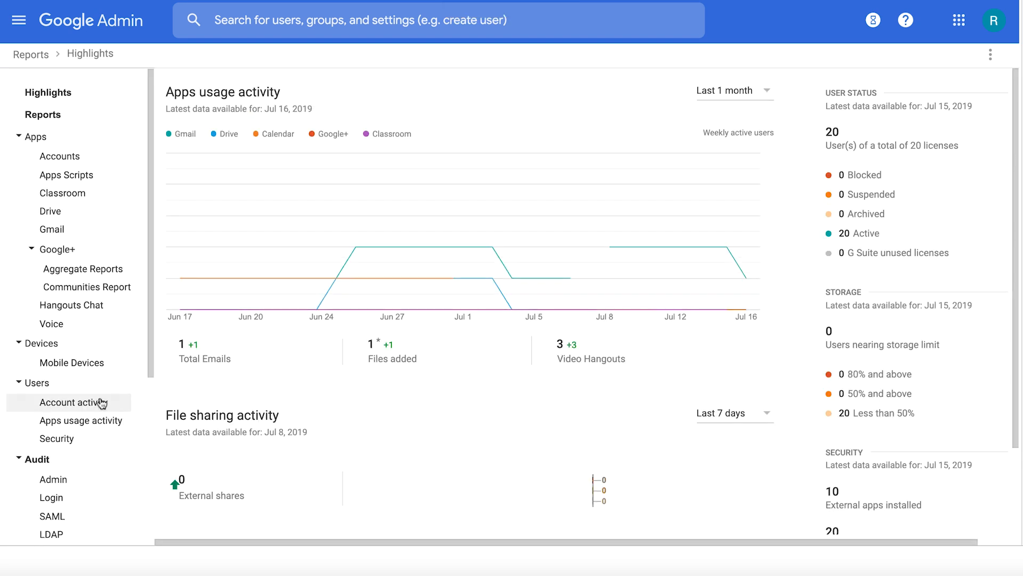
{"action": "scroll", "scroll_direction": "down", "scroll_amount": 3}
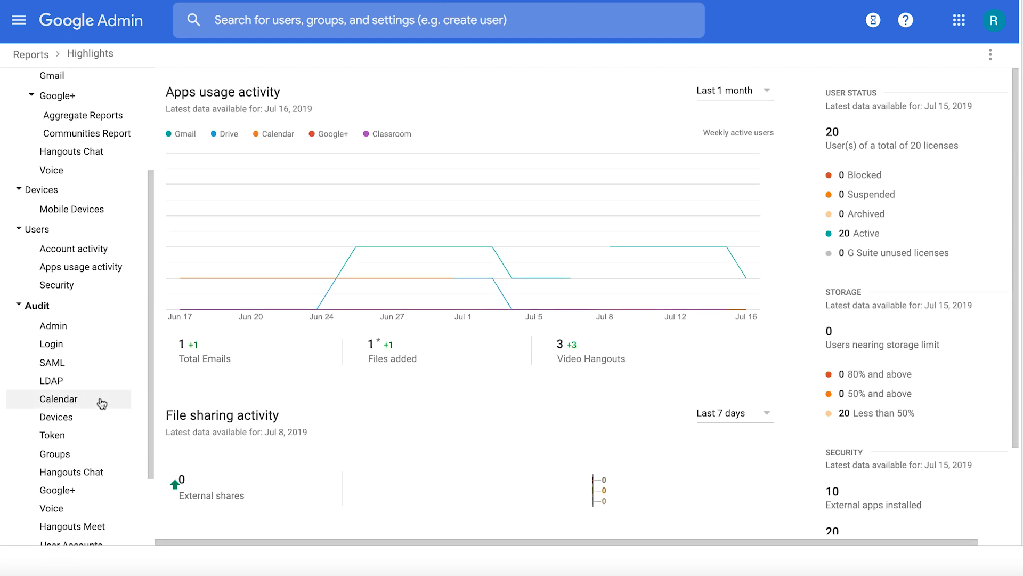
{"action": "mouse_move", "coordinate": [53, 325]}
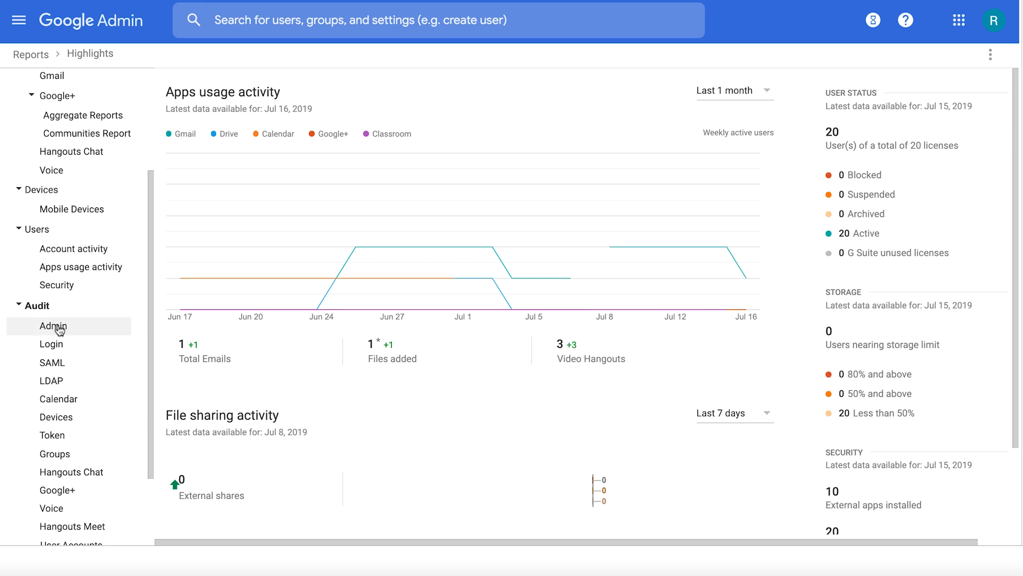
{"action": "left_click", "coordinate": [52, 326]}
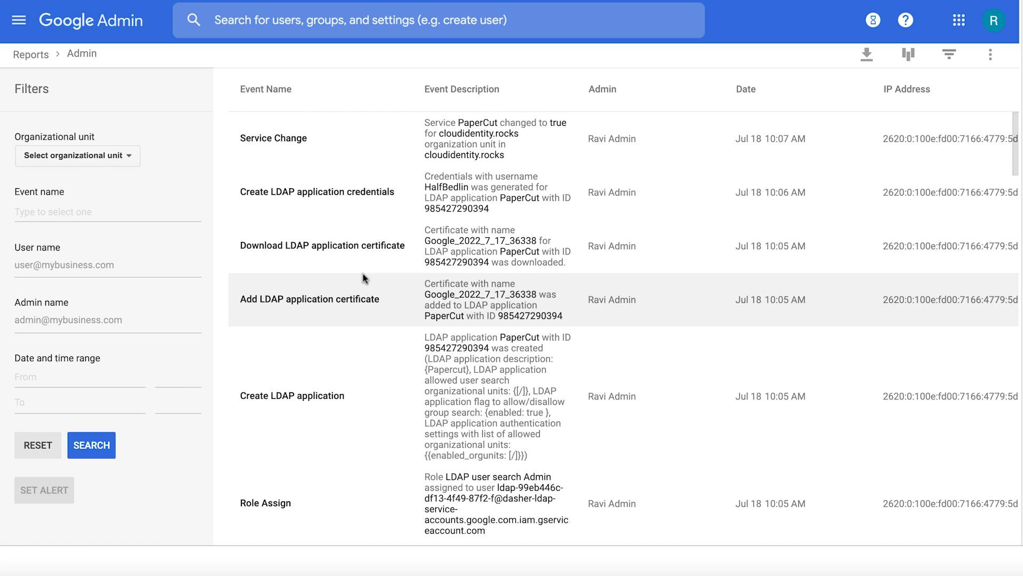
{"action": "mouse_move", "coordinate": [43, 59]}
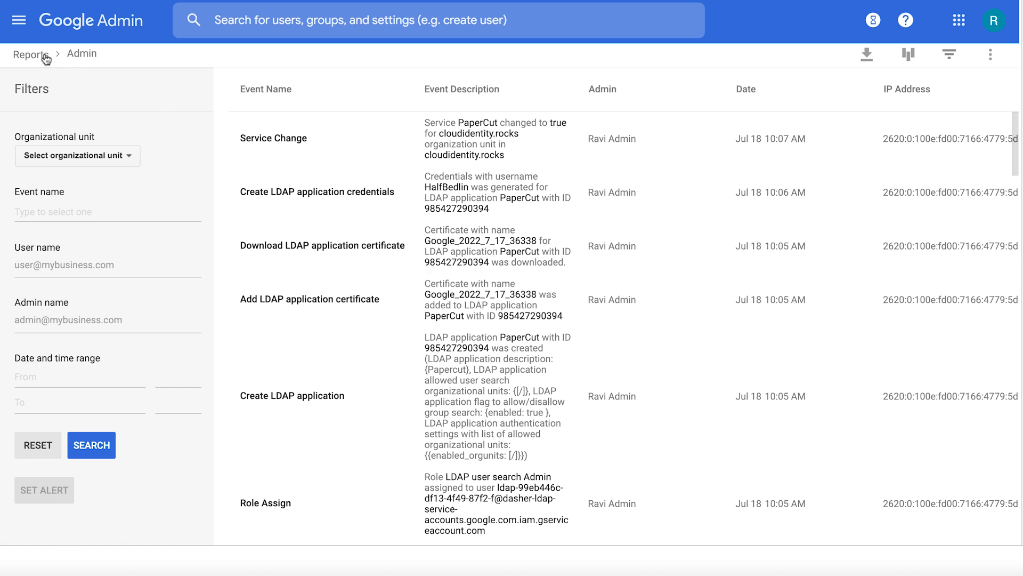
{"action": "left_click", "coordinate": [18, 19]}
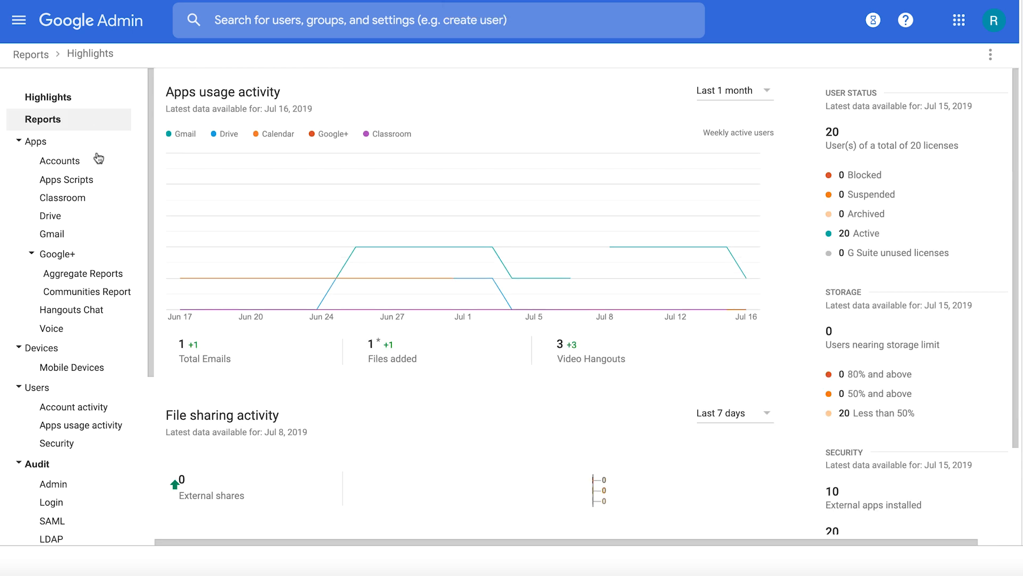
- Open Audit > LDAP to view PaperCut MF's bind and search events
{"action": "scroll", "scroll_direction": "down", "scroll_amount": 3}
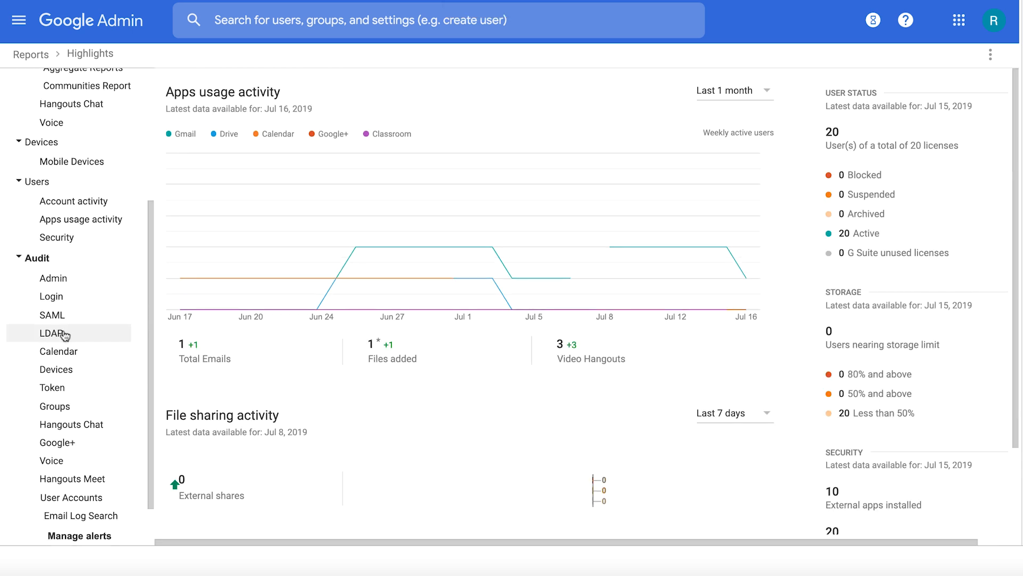
{"action": "left_click", "coordinate": [49, 332]}
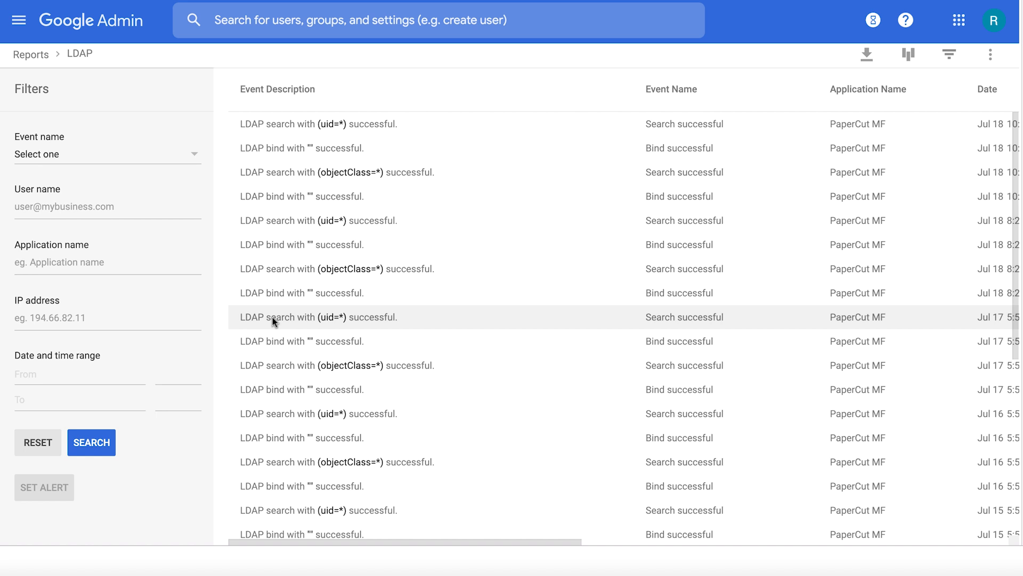
{"action": "mouse_move", "coordinate": [447, 315]}
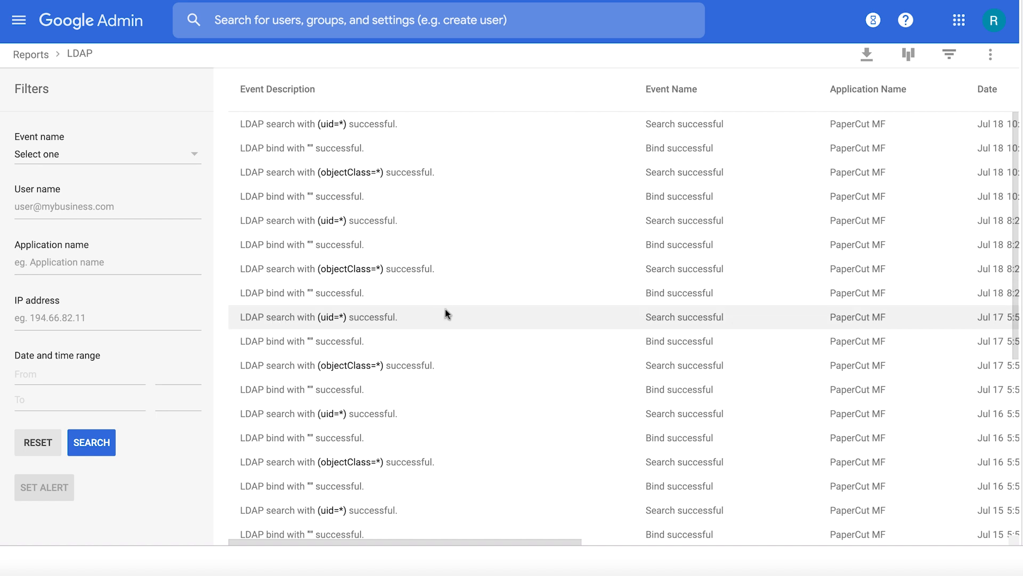